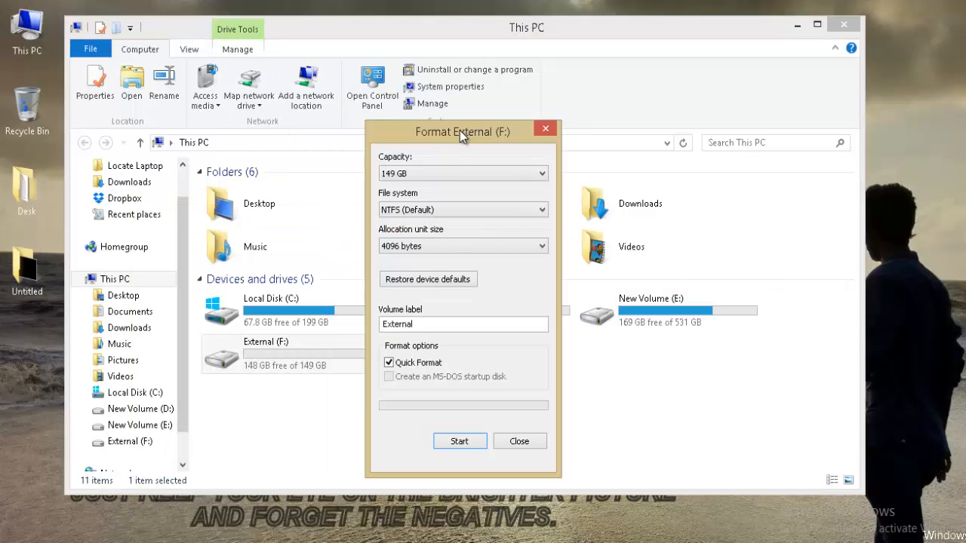
# Step: Review the External (F:) format settings: NTFS, 4096-byte units, label External, Quick Format
pyautogui.click(519, 441)
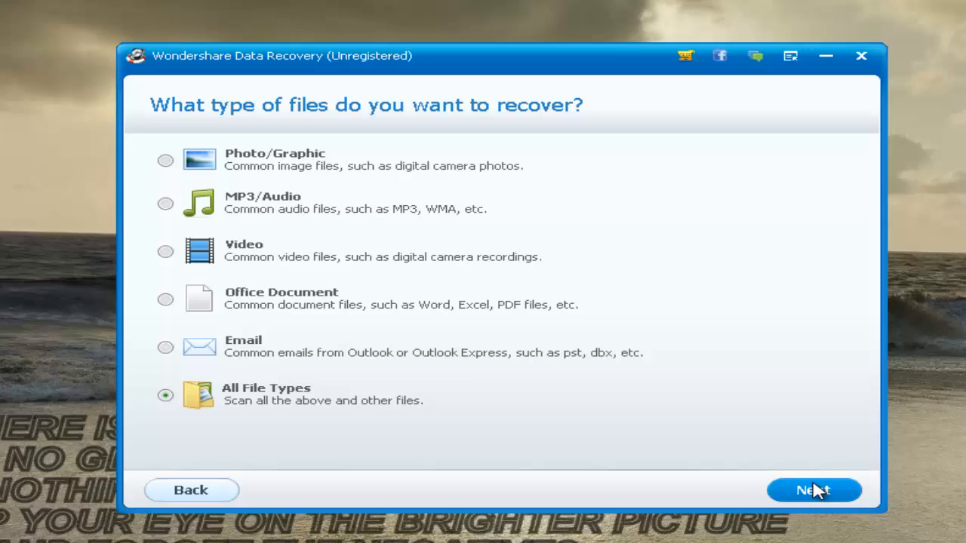
# Step: Start a deep scan of the Recycle Bin, then pause it at 4%
pyautogui.click(813, 490)
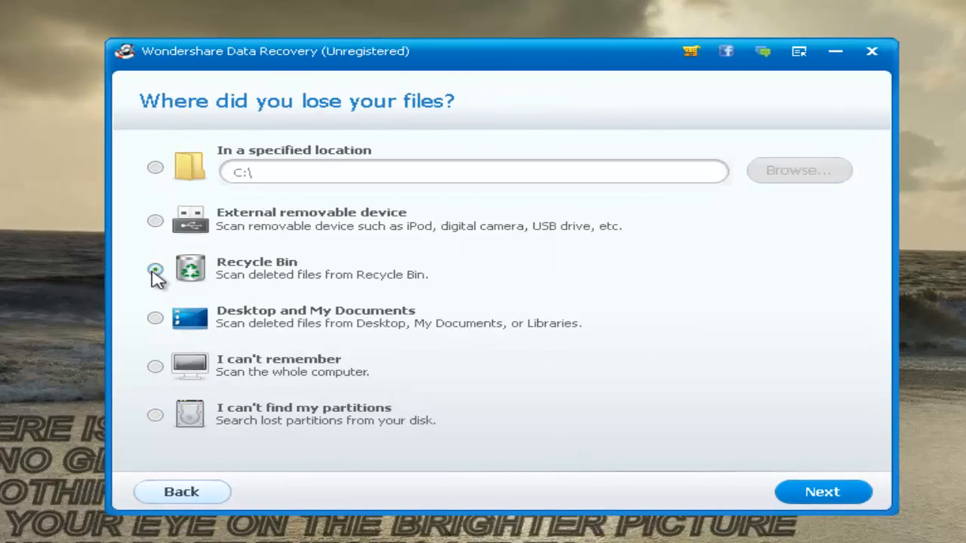
pyautogui.click(822, 491)
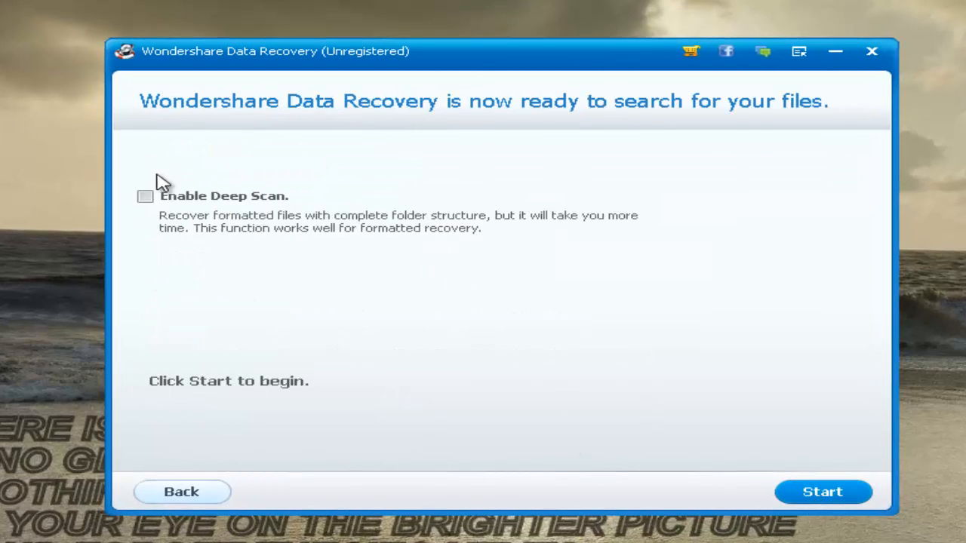
pyautogui.click(144, 197)
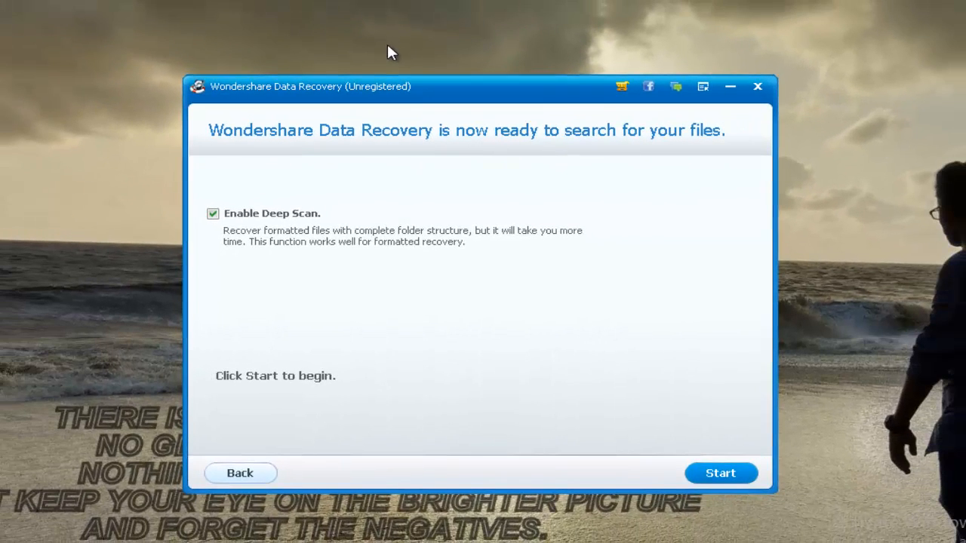
pyautogui.click(720, 473)
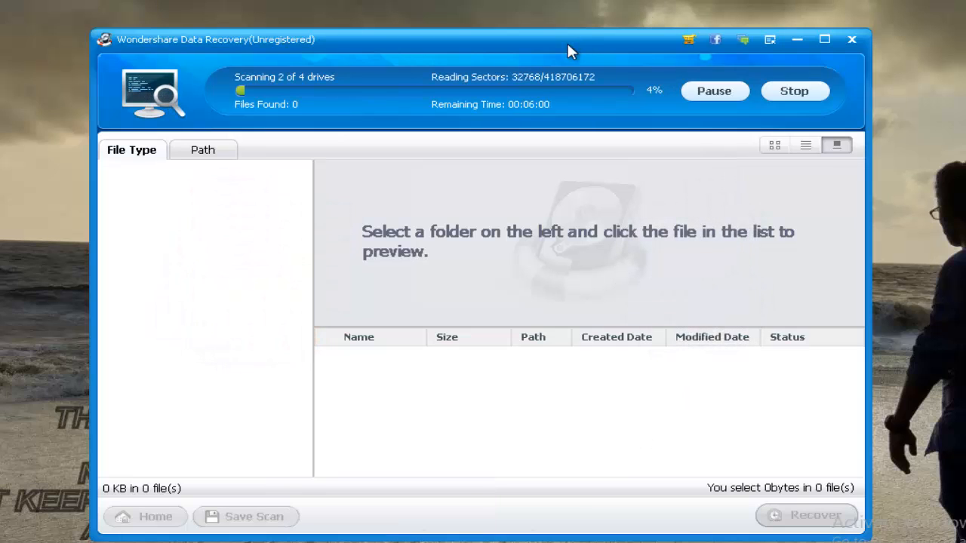
pyautogui.click(713, 91)
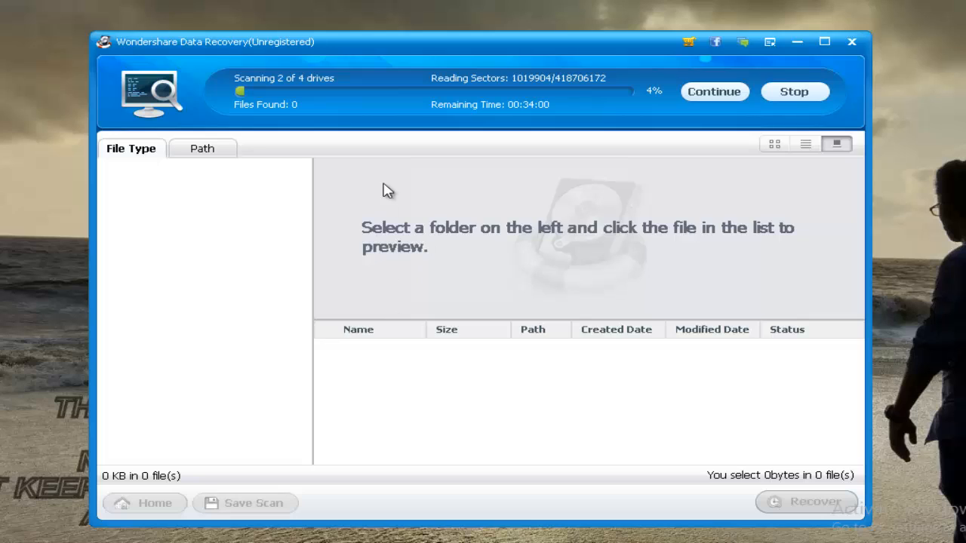
pyautogui.moveTo(420, 135)
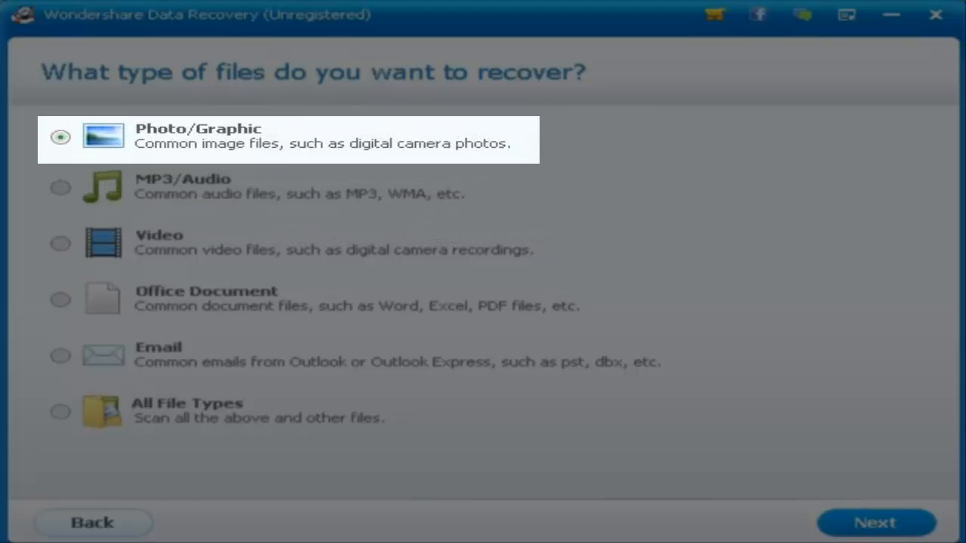
pyautogui.moveTo(302, 298)
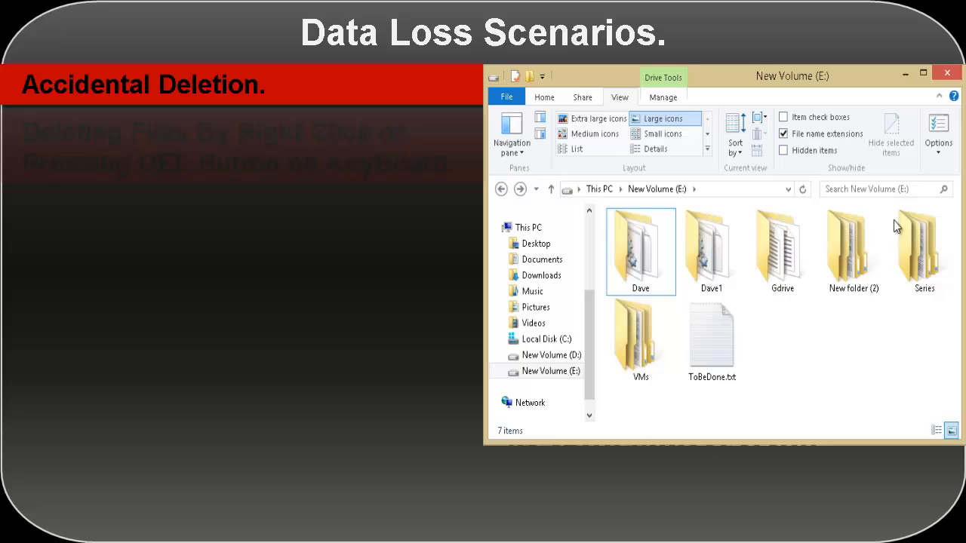
# Step: Advance the Data Loss Scenarios slide until all seven causes are listed
pyautogui.rightClick(710, 249)
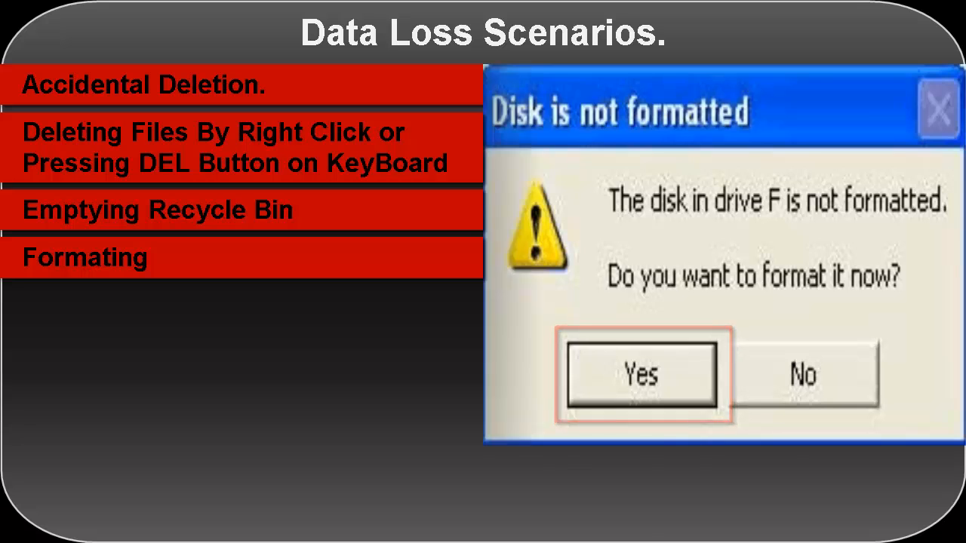
pyautogui.click(641, 375)
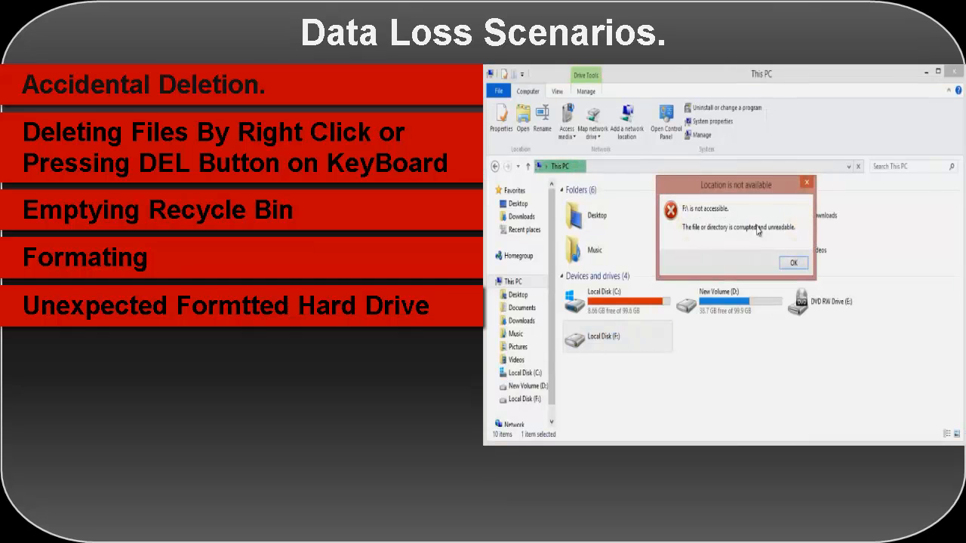
pyautogui.click(793, 262)
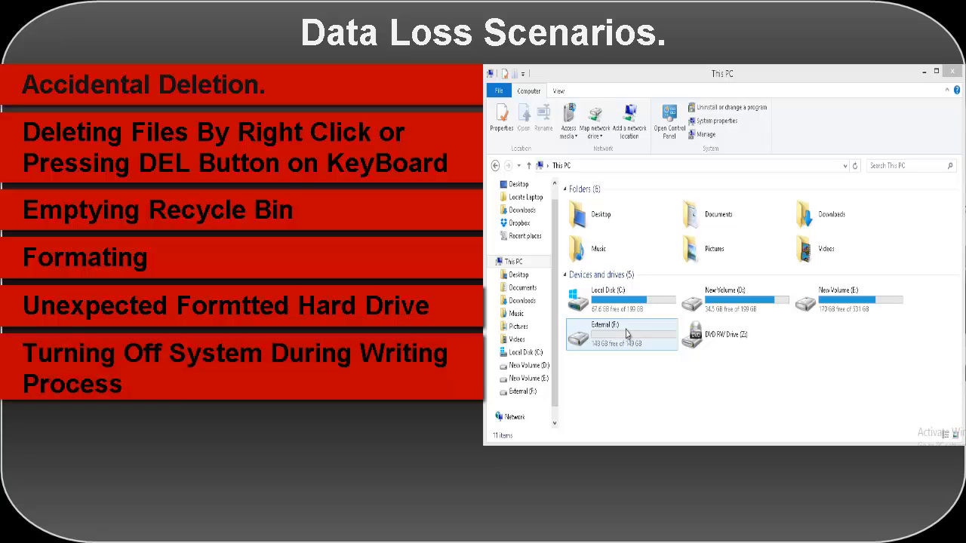
pyautogui.doubleClick(620, 334)
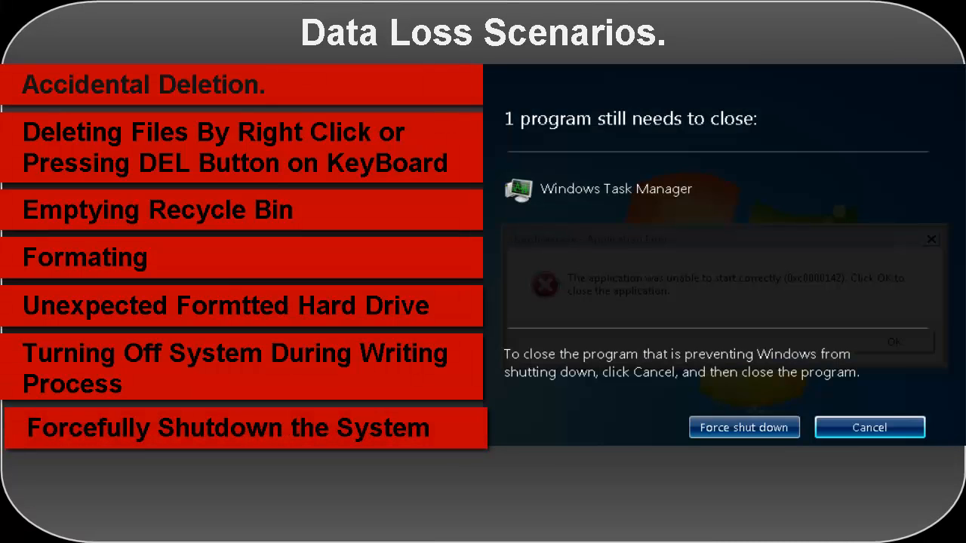
pyautogui.click(744, 427)
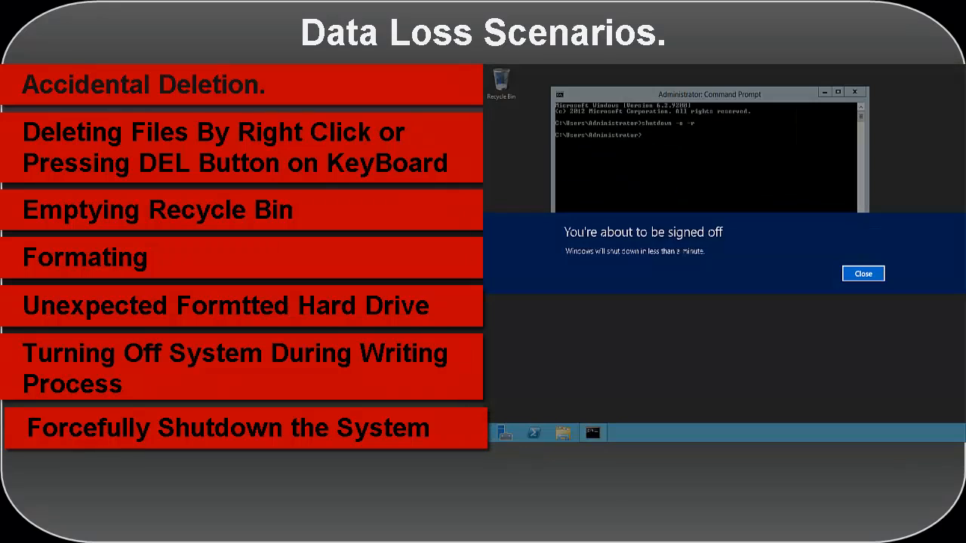
pyautogui.click(863, 274)
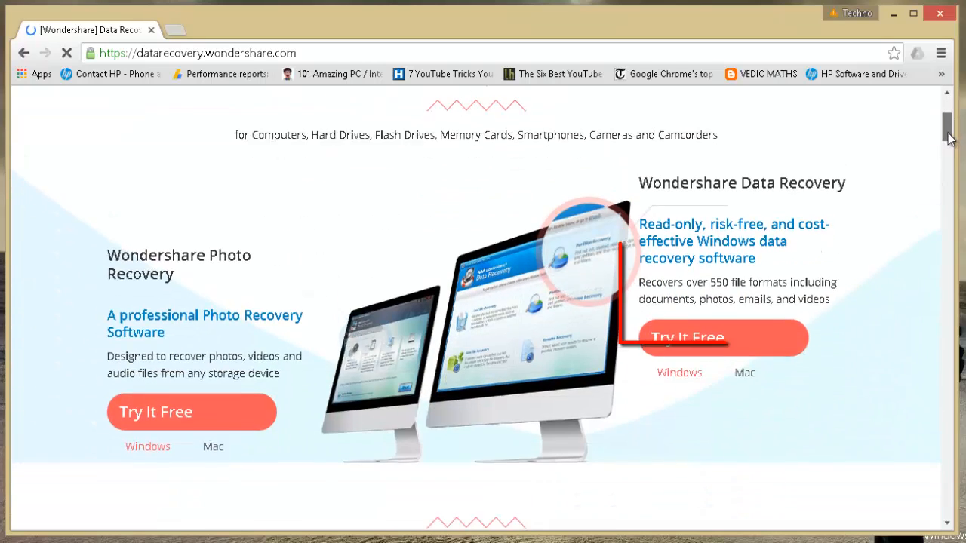
# Step: Save the Windows installer data-recovery_setup_full542.exe from datarecovery.wondershare.com
pyautogui.scroll(-3)
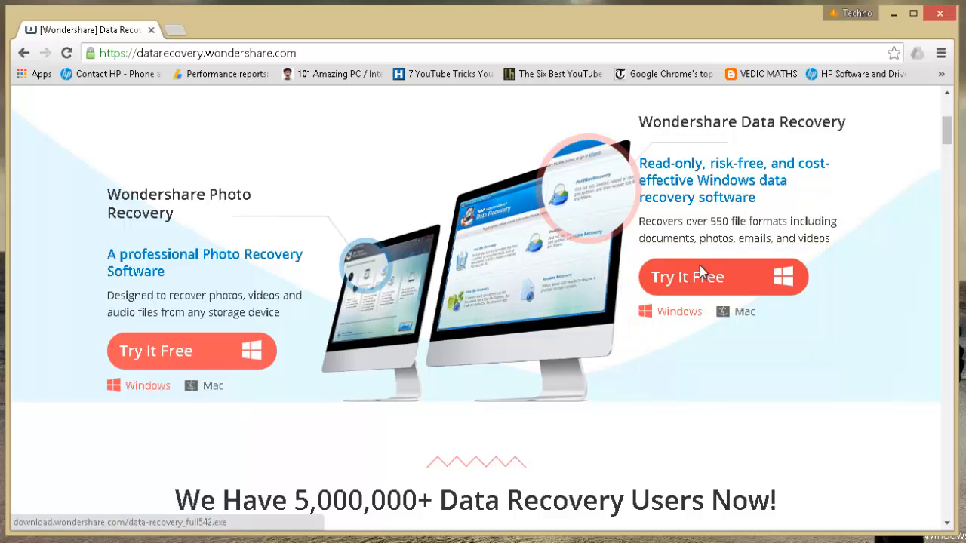
pyautogui.moveTo(715, 264)
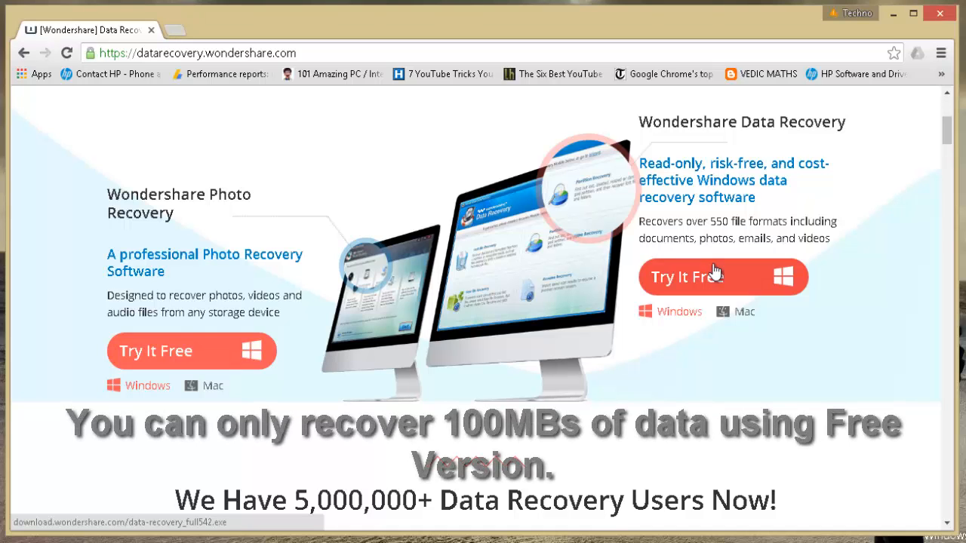
pyautogui.moveTo(709, 271)
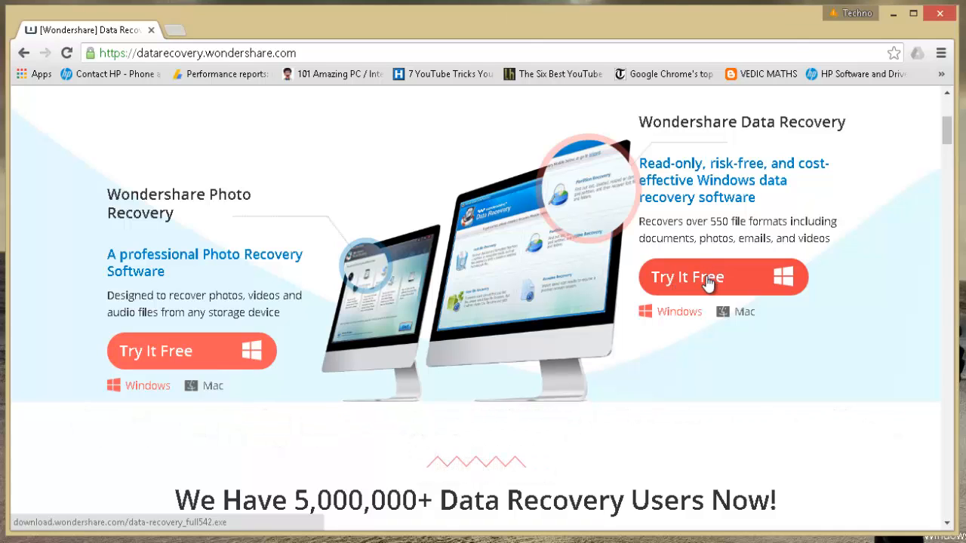
pyautogui.moveTo(45, 279)
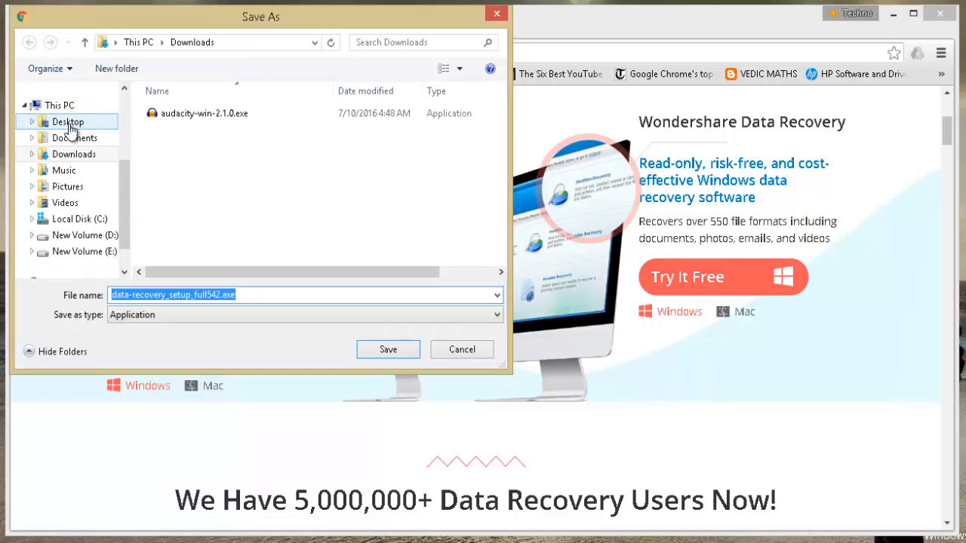
pyautogui.click(388, 349)
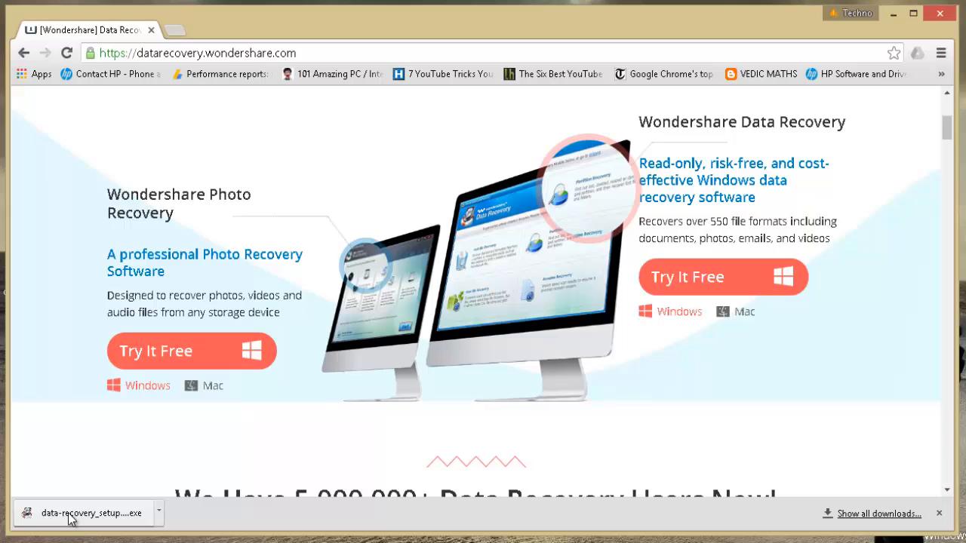
pyautogui.moveTo(219, 505)
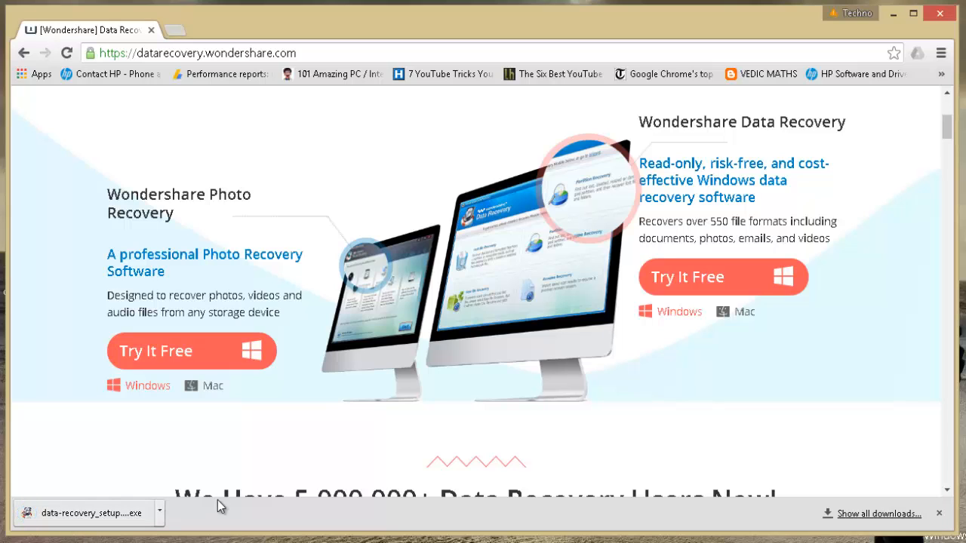
pyautogui.moveTo(313, 451)
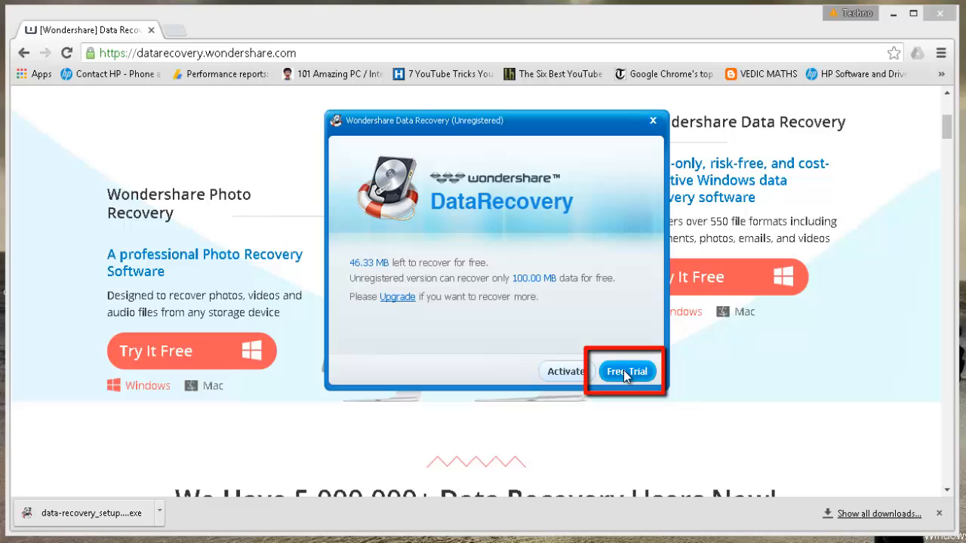
# Step: Continue with the free trial and choose All File Types in the recovery wizard
pyautogui.click(626, 371)
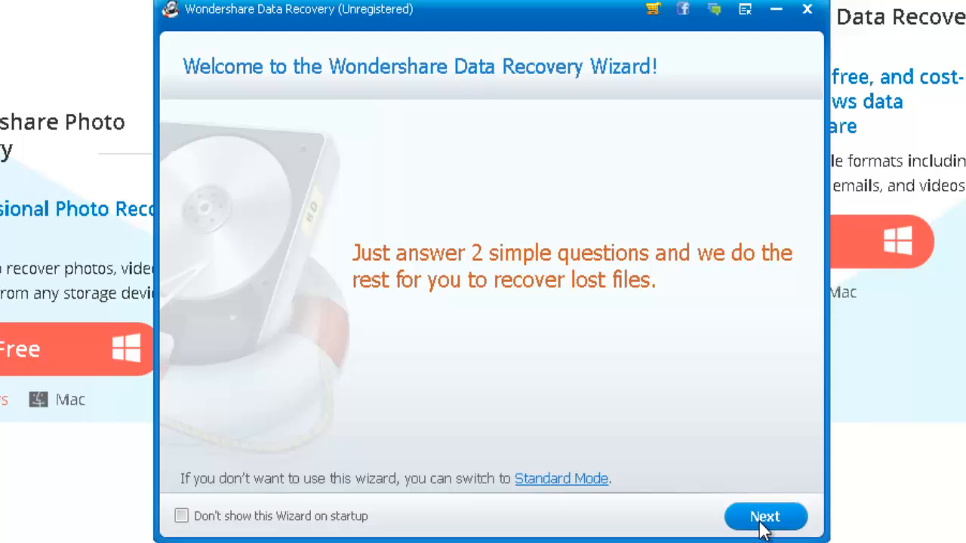
pyautogui.click(764, 516)
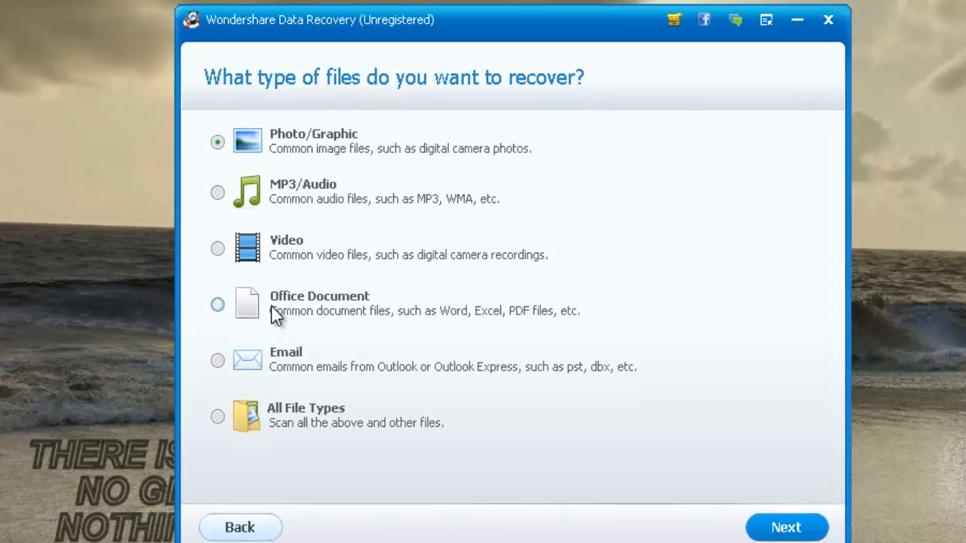
pyautogui.moveTo(260, 421)
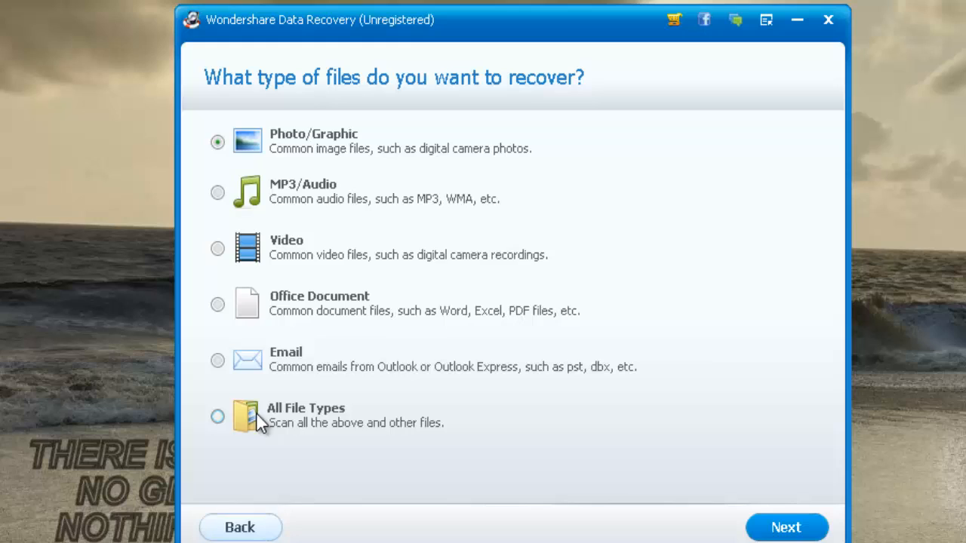
pyautogui.moveTo(281, 430)
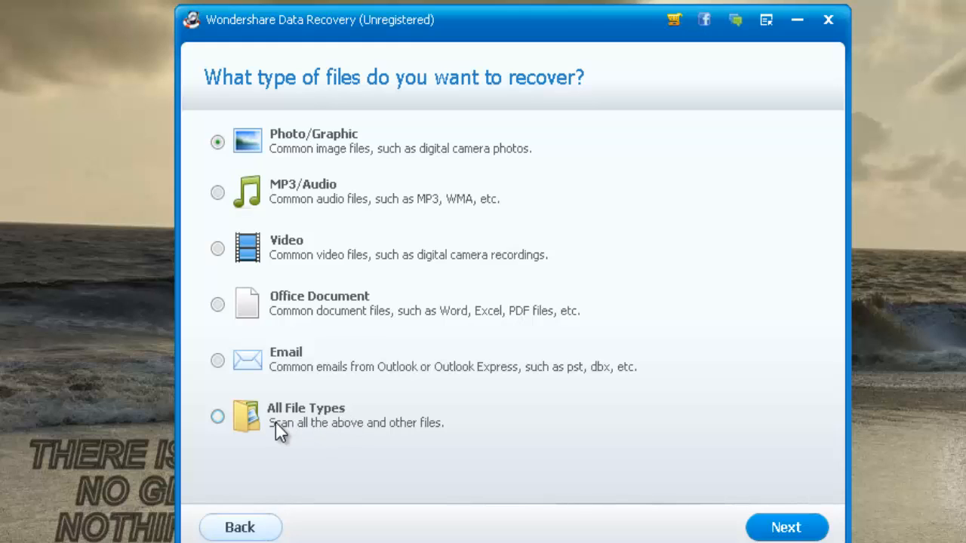
pyautogui.click(217, 417)
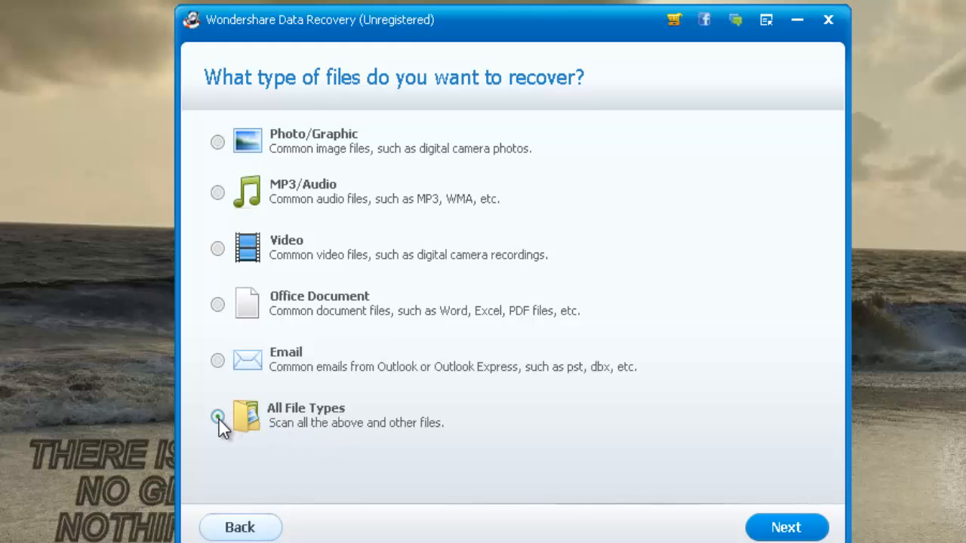
pyautogui.click(218, 415)
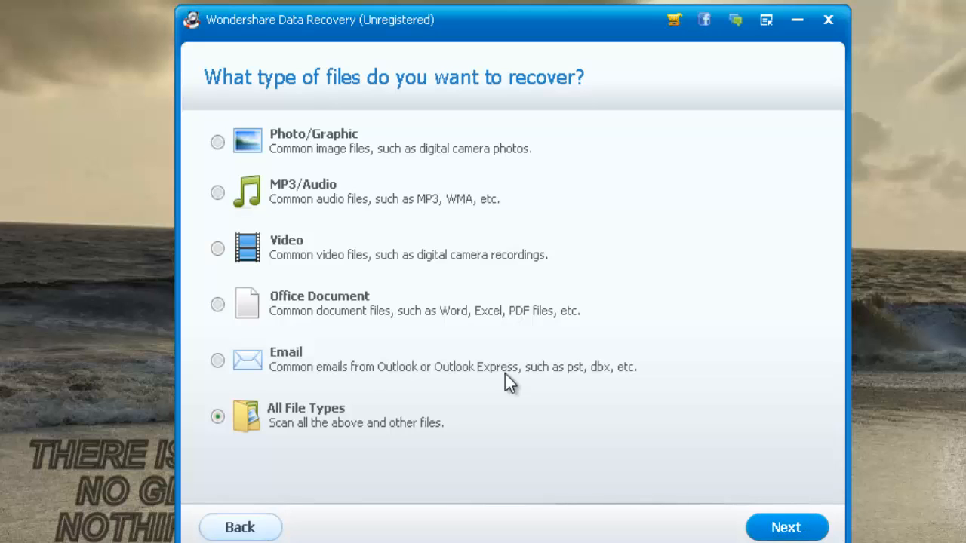
pyautogui.click(785, 526)
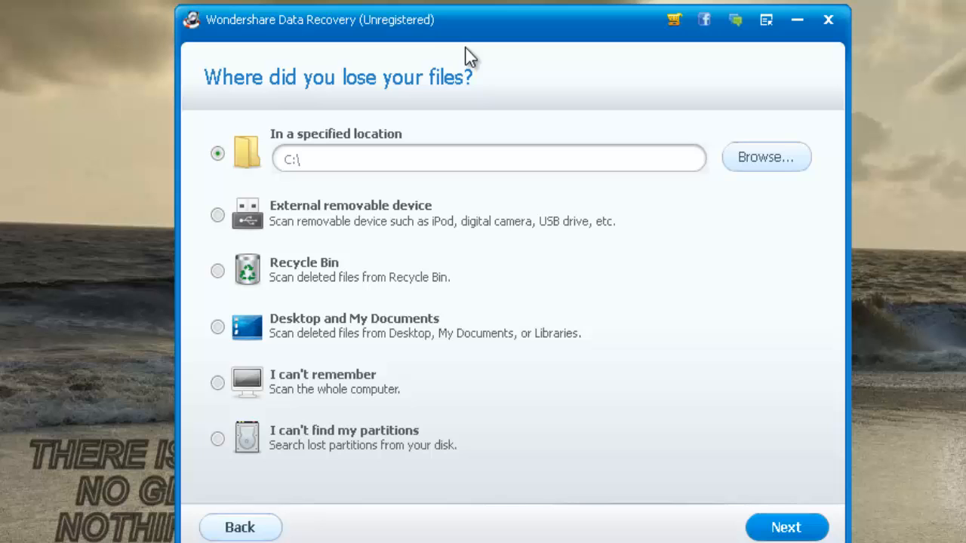
pyautogui.moveTo(355, 83)
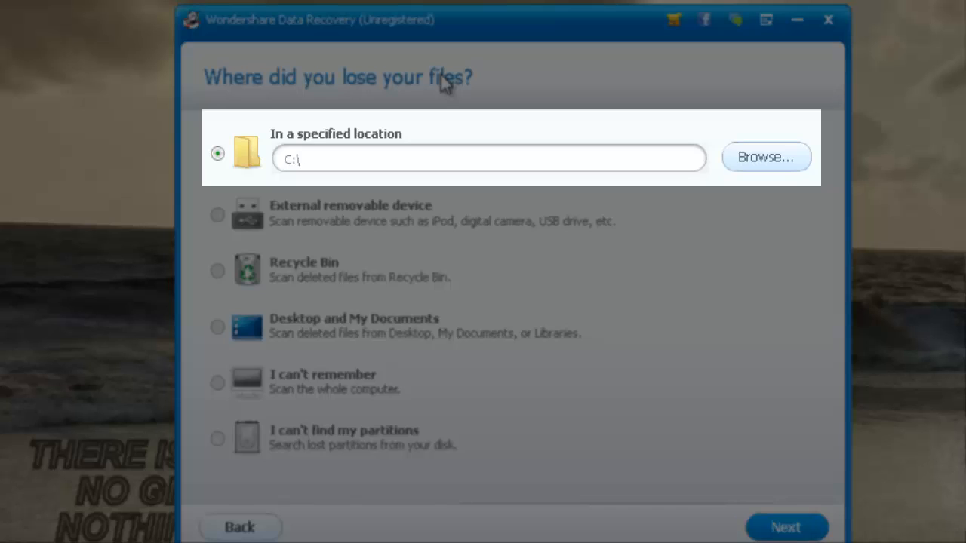
pyautogui.moveTo(418, 155)
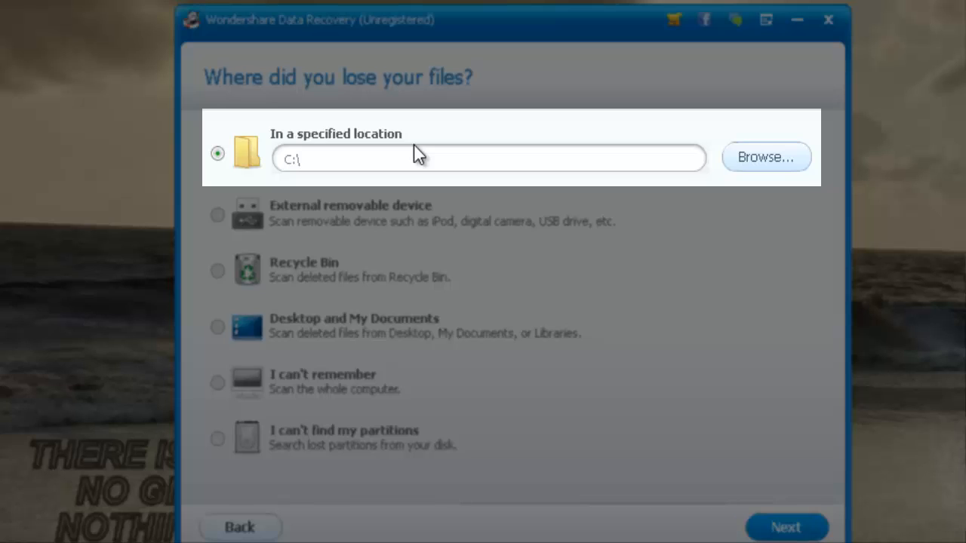
pyautogui.moveTo(766, 158)
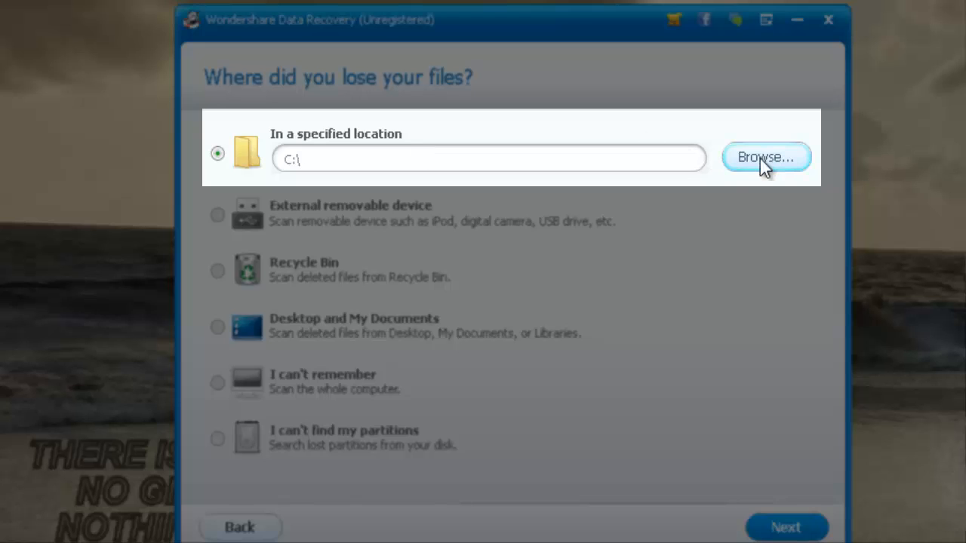
pyautogui.moveTo(750, 167)
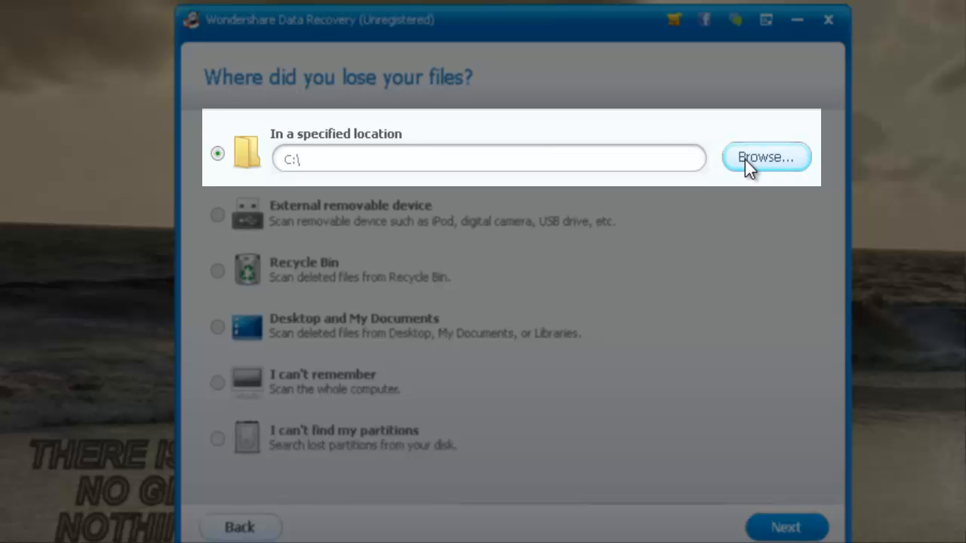
# Step: Open and cancel the Browse location picker, then try the external removable device option
pyautogui.click(766, 157)
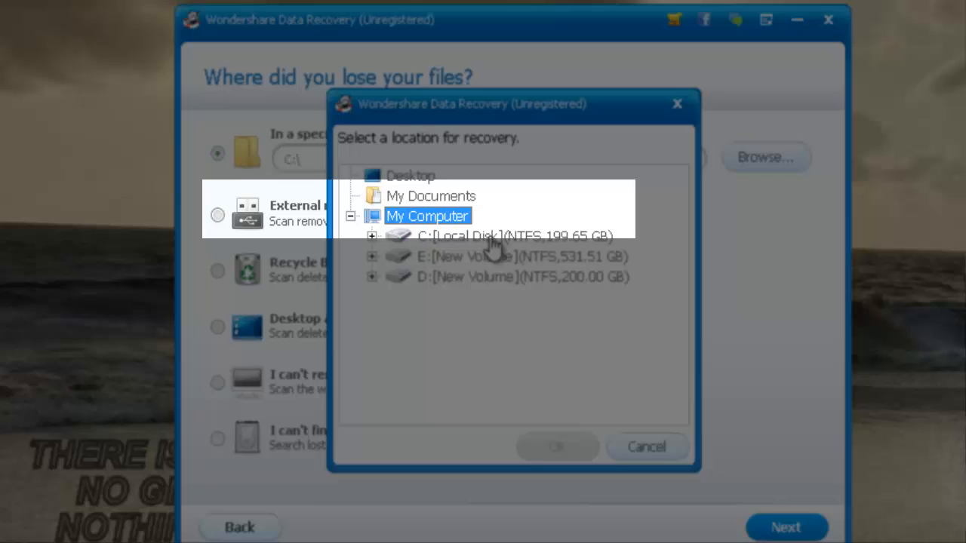
pyautogui.moveTo(648, 453)
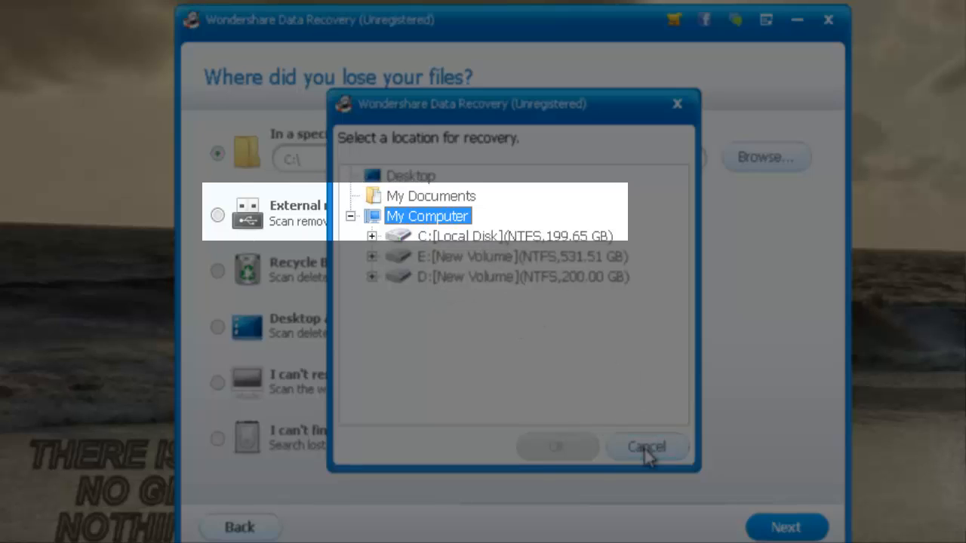
pyautogui.click(647, 447)
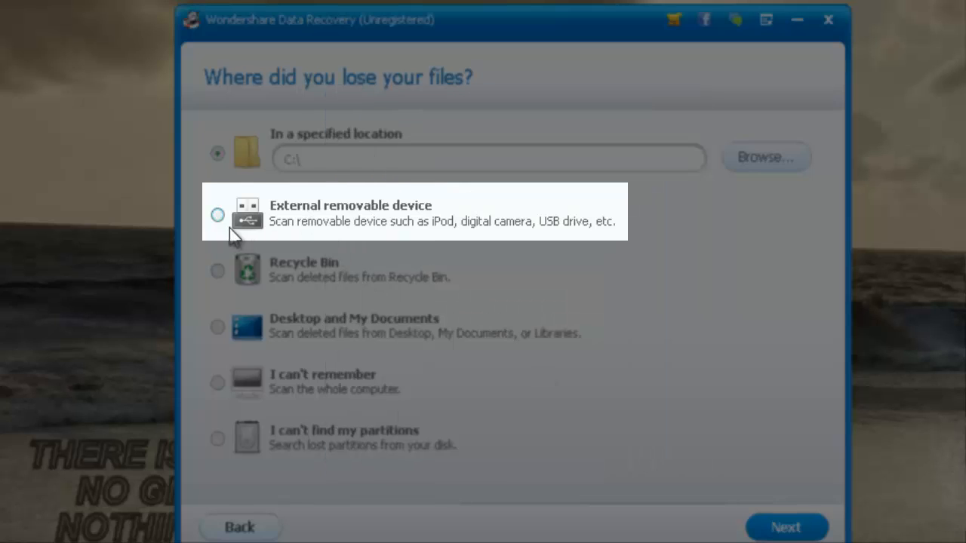
pyautogui.click(218, 215)
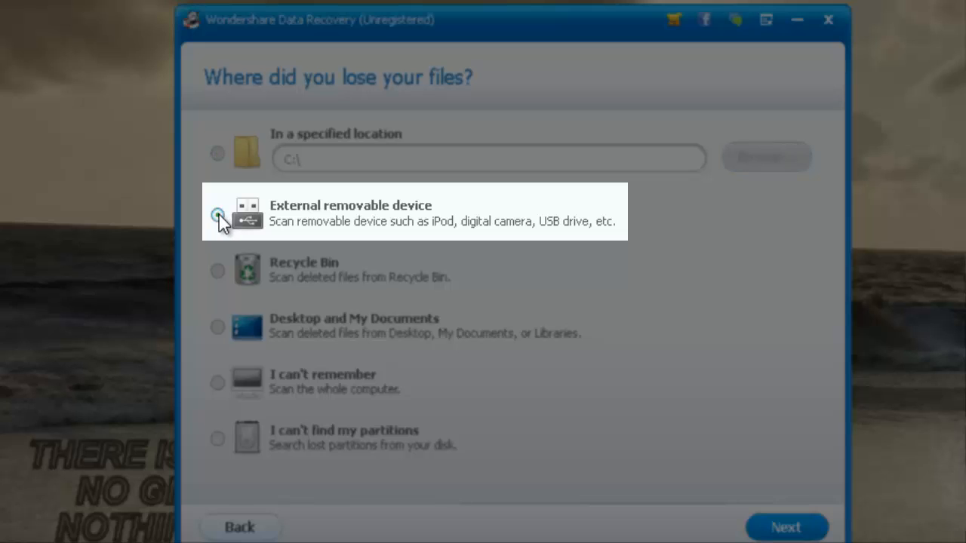
pyautogui.click(218, 215)
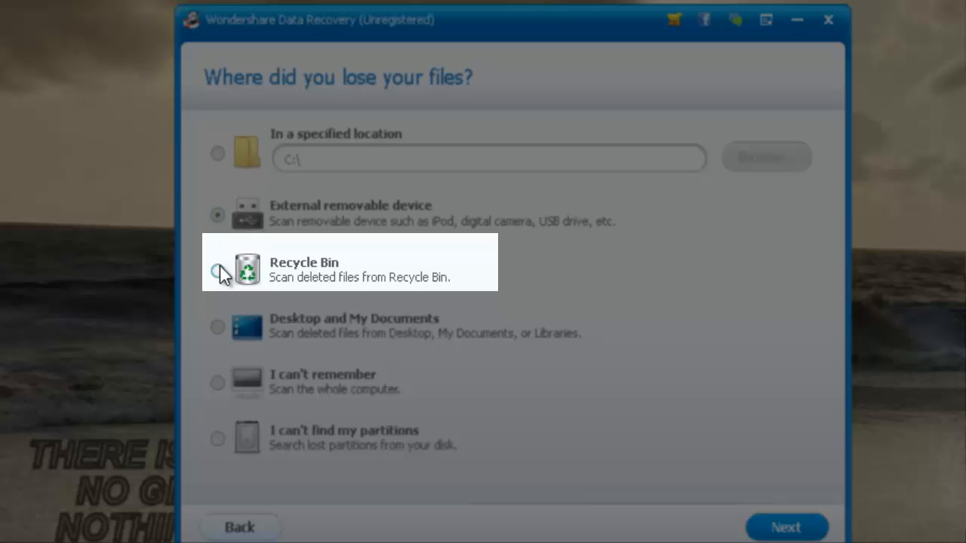
# Step: Try the Recycle Bin, Desktop, whole computer and lost partition options, ending on Recycle Bin
pyautogui.click(217, 272)
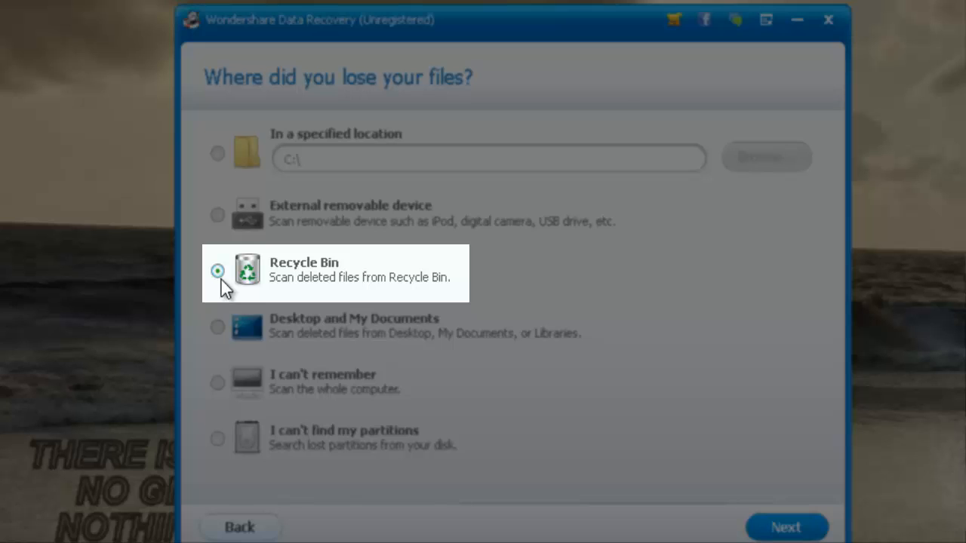
pyautogui.moveTo(328, 339)
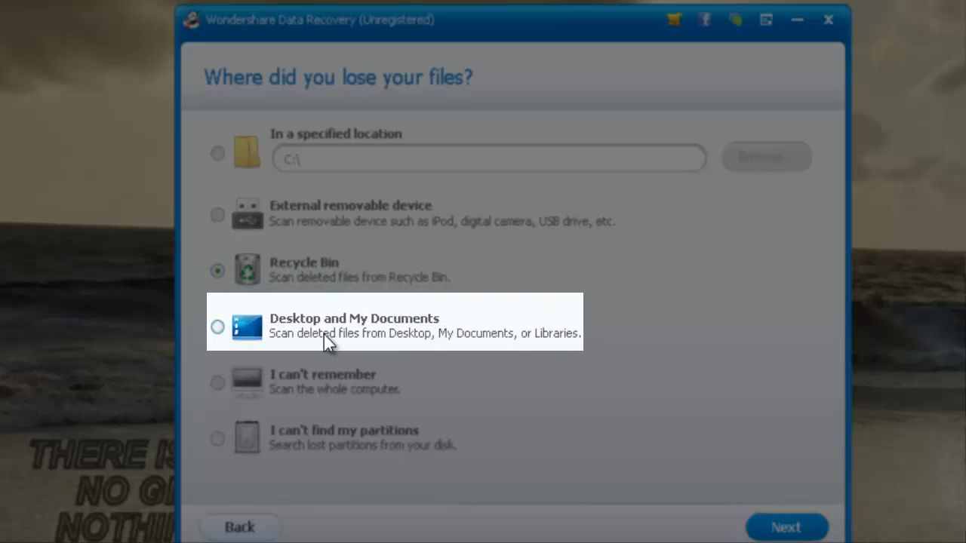
pyautogui.click(218, 326)
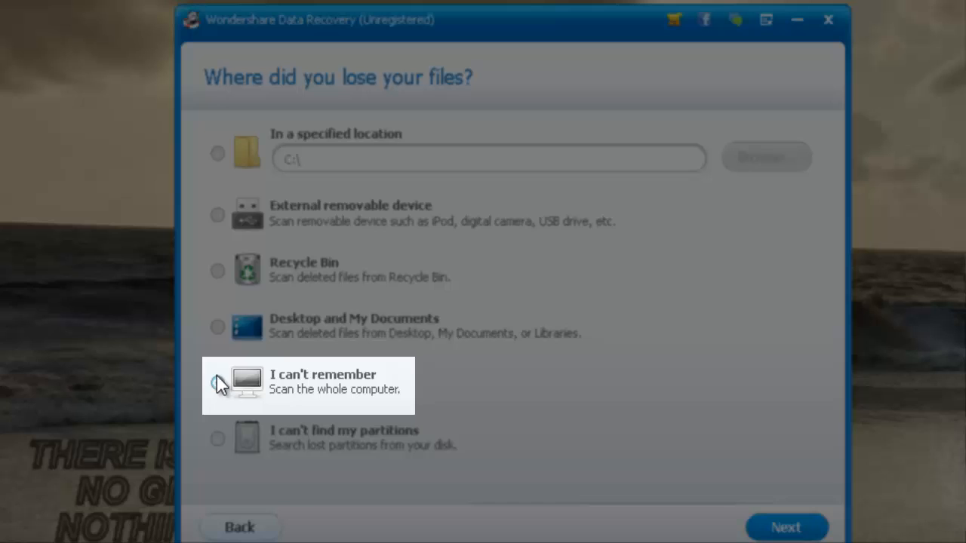
pyautogui.click(217, 382)
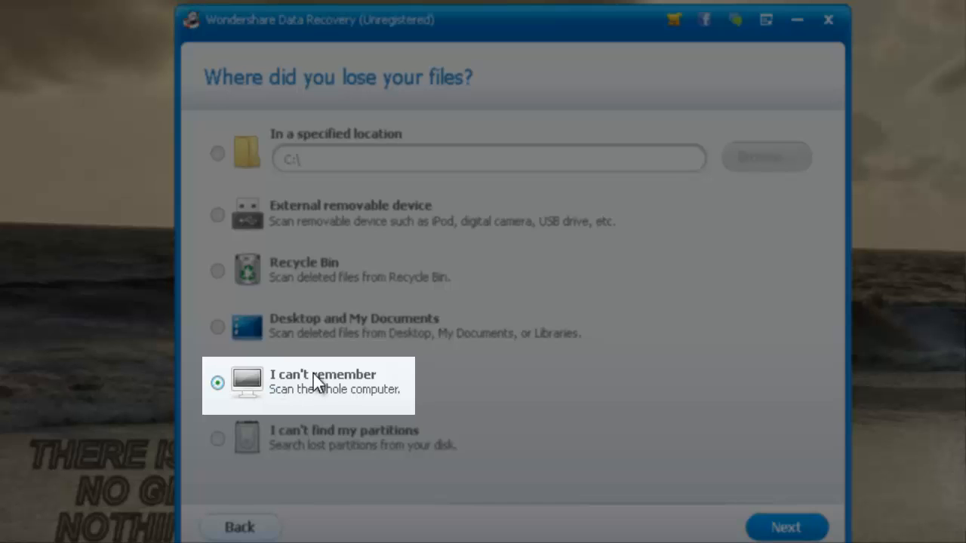
pyautogui.moveTo(352, 405)
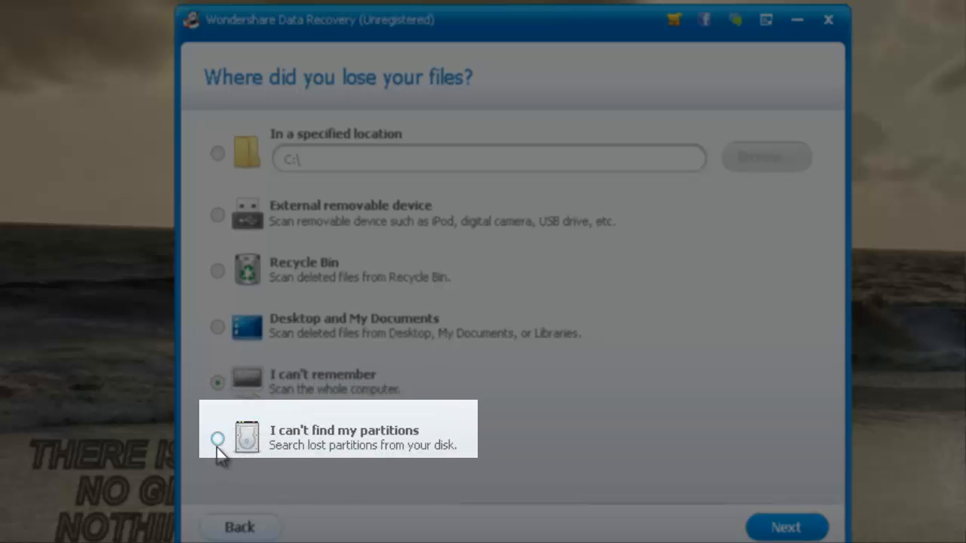
pyautogui.click(218, 440)
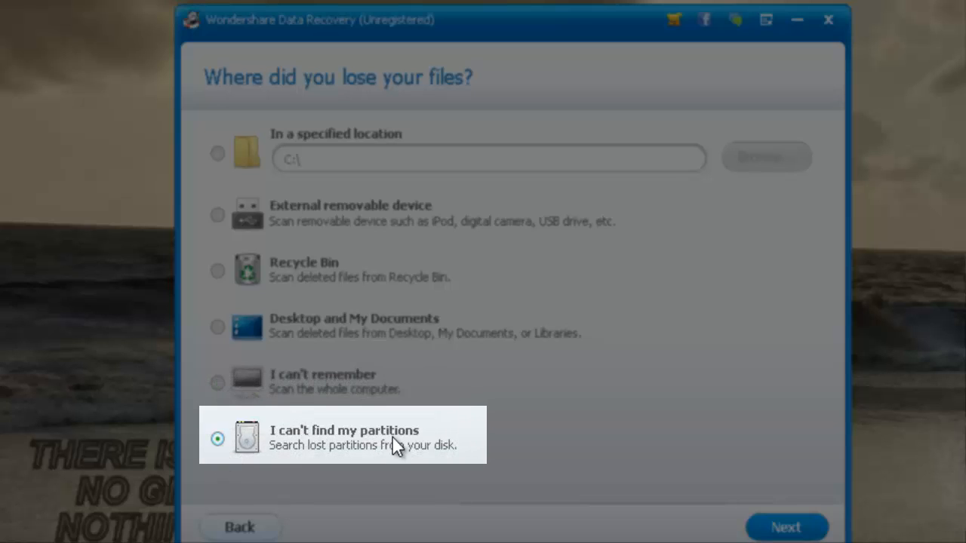
pyautogui.moveTo(313, 459)
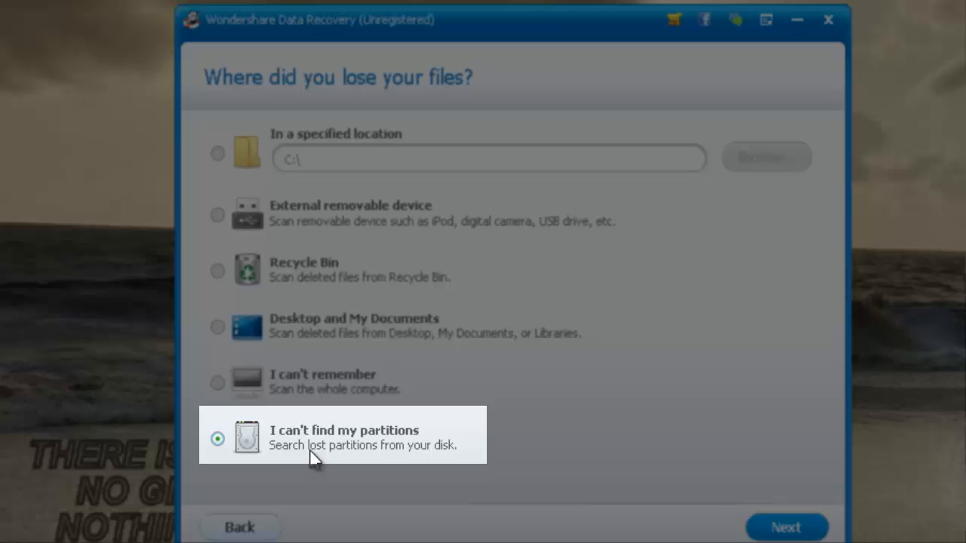
pyautogui.moveTo(462, 461)
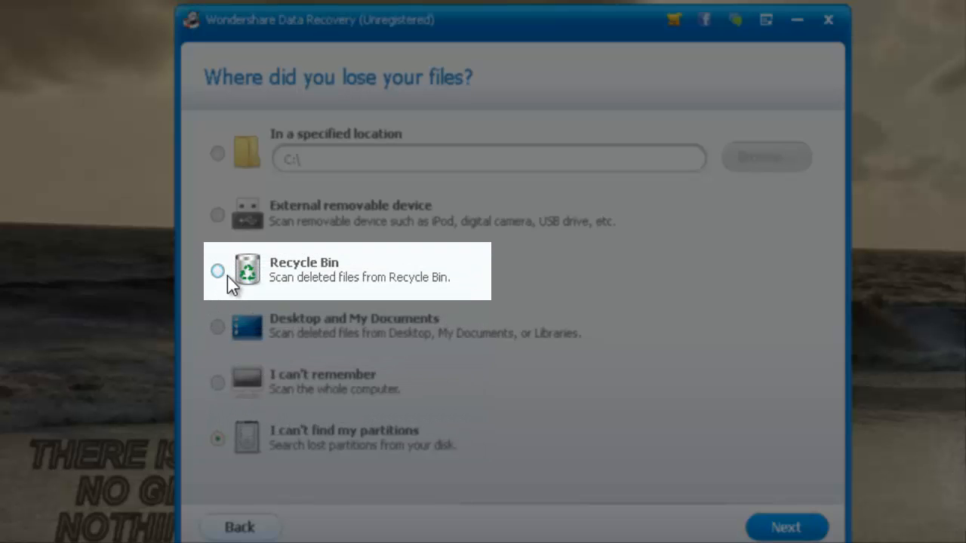
pyautogui.click(217, 271)
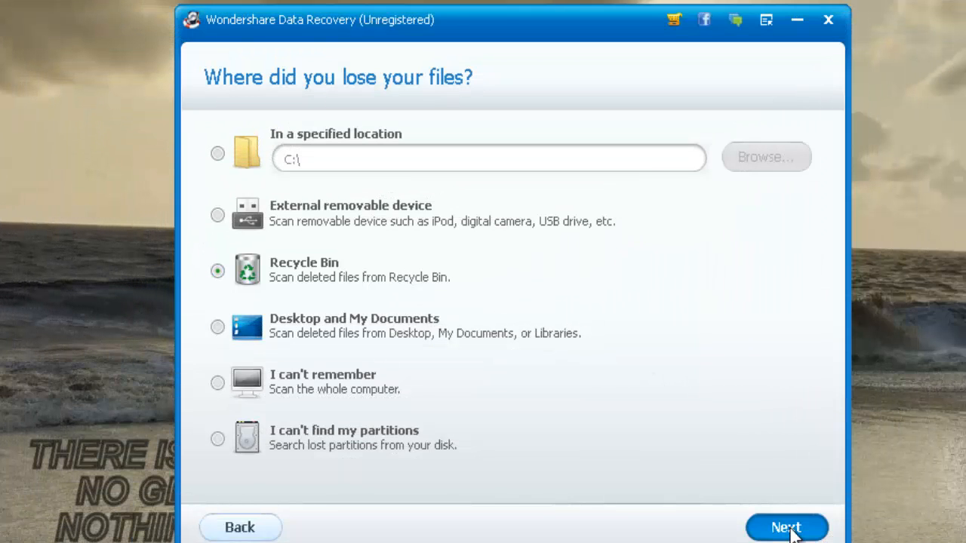
# Step: Advance to the ready-to-search page and enable Deep Scan
pyautogui.click(787, 527)
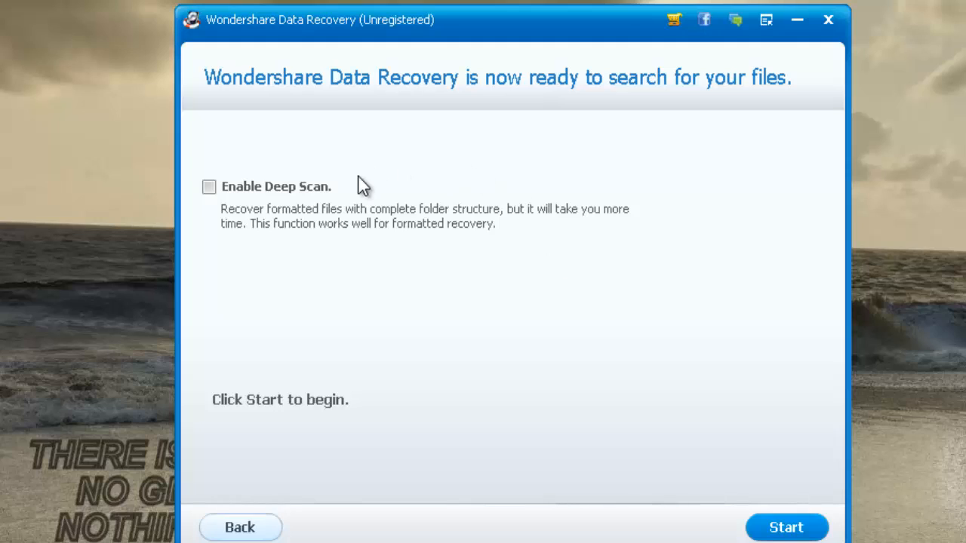
pyautogui.moveTo(428, 149)
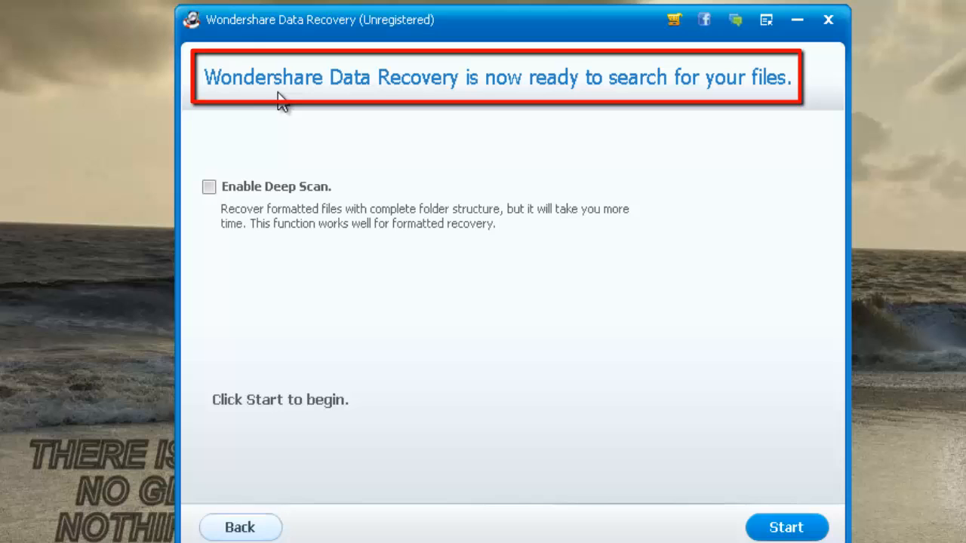
pyautogui.moveTo(421, 233)
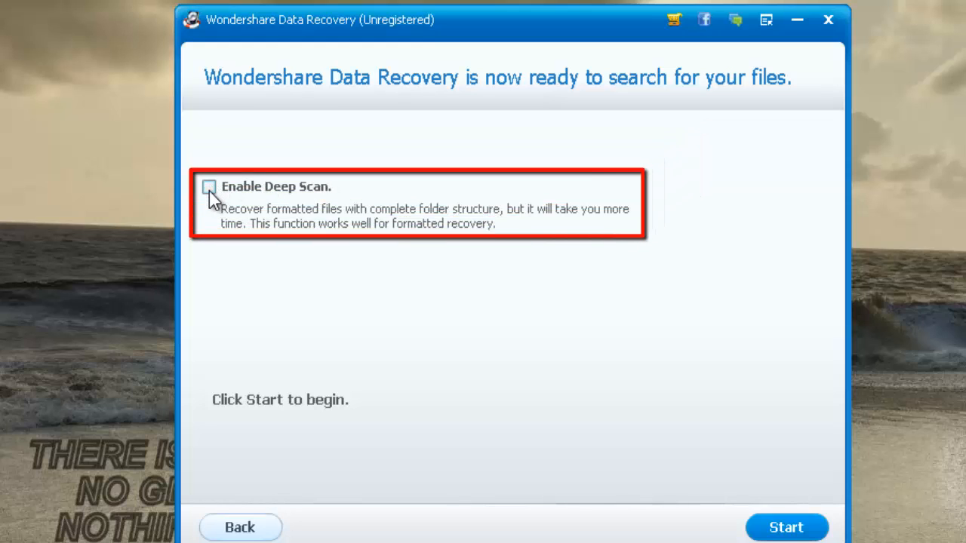
pyautogui.click(209, 187)
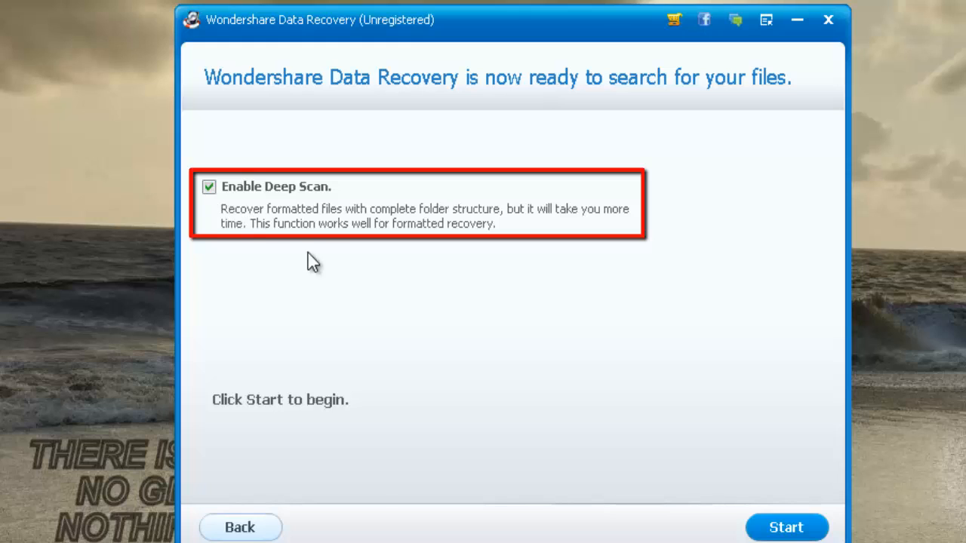
pyautogui.moveTo(441, 227)
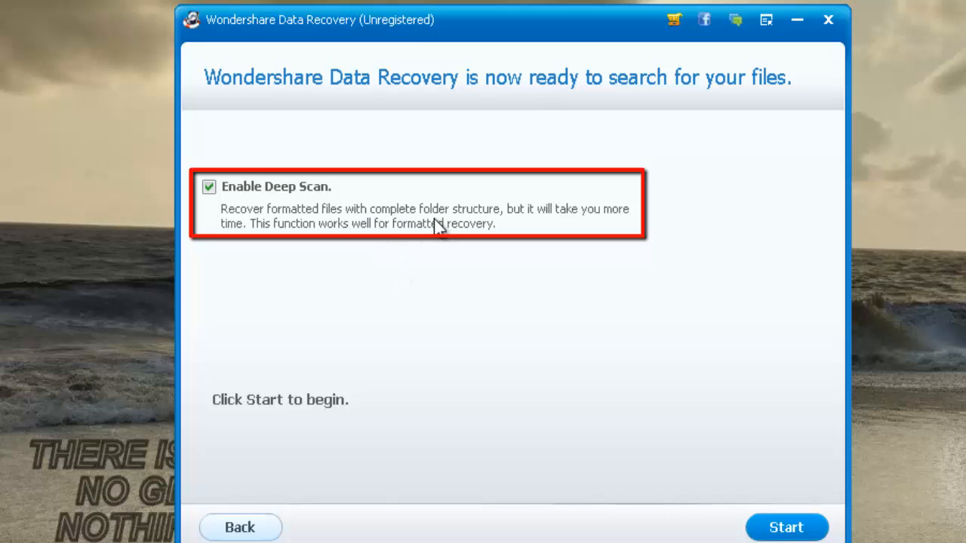
pyautogui.moveTo(429, 222)
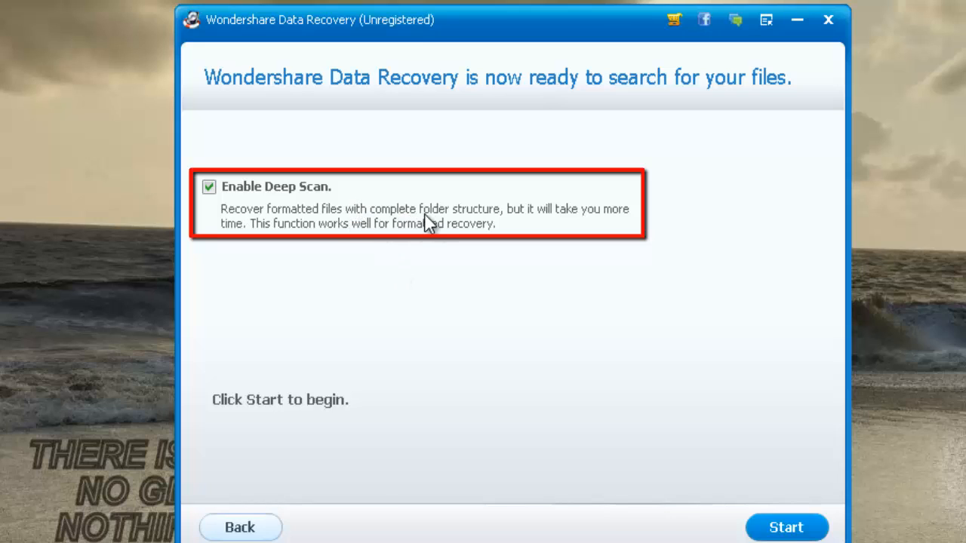
pyautogui.moveTo(491, 220)
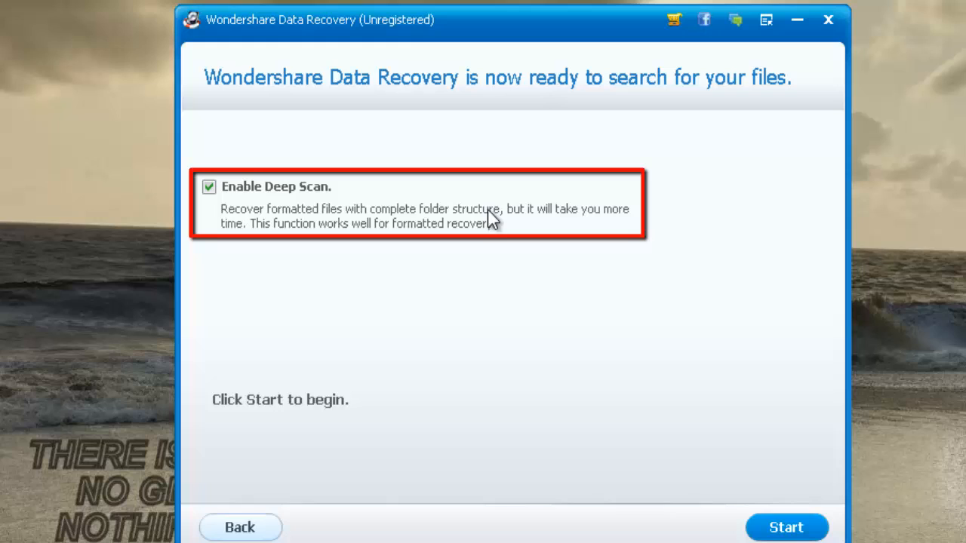
pyautogui.moveTo(577, 226)
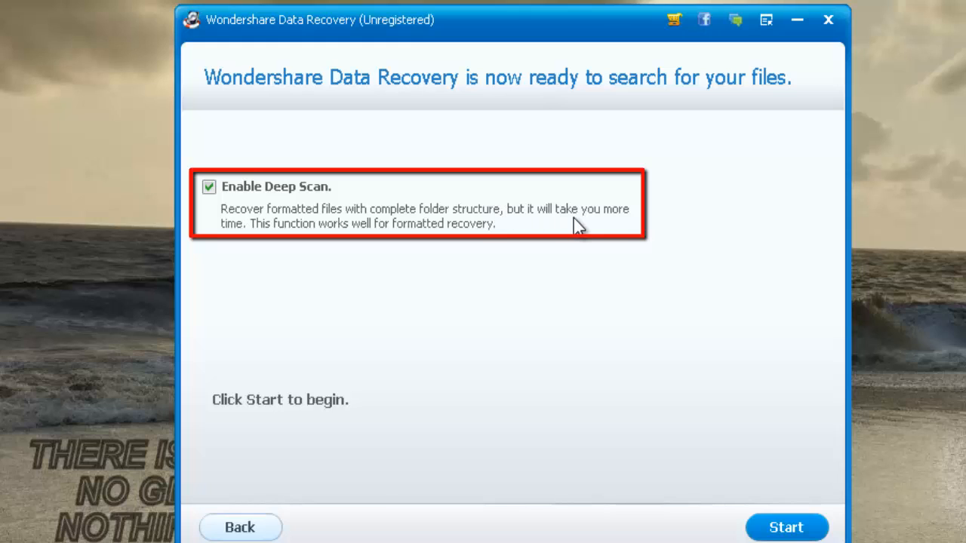
pyautogui.moveTo(308, 264)
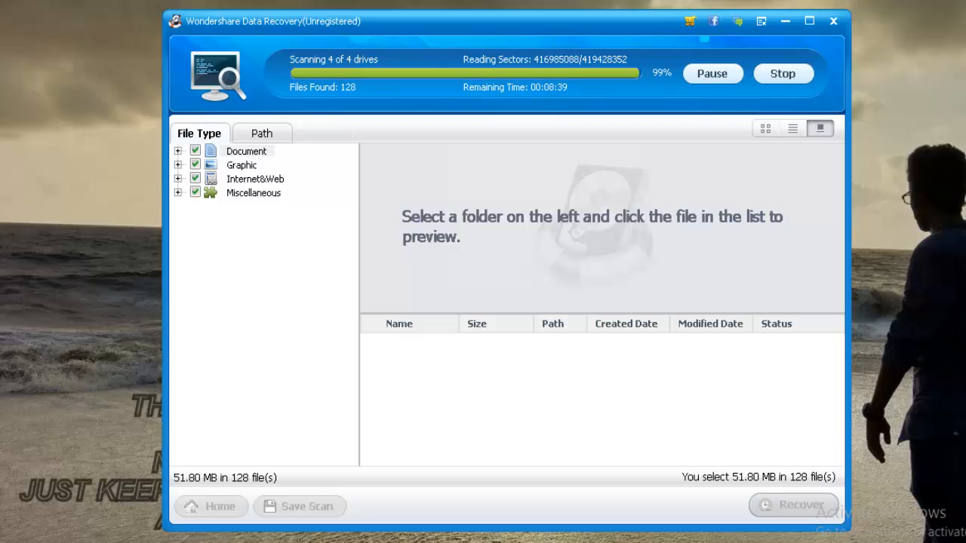
pyautogui.moveTo(792, 21)
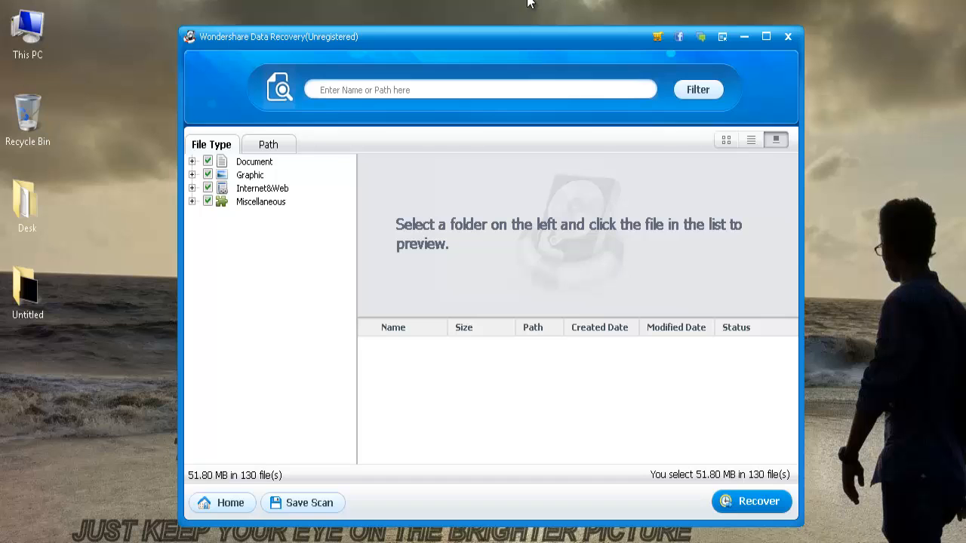
pyautogui.moveTo(389, 149)
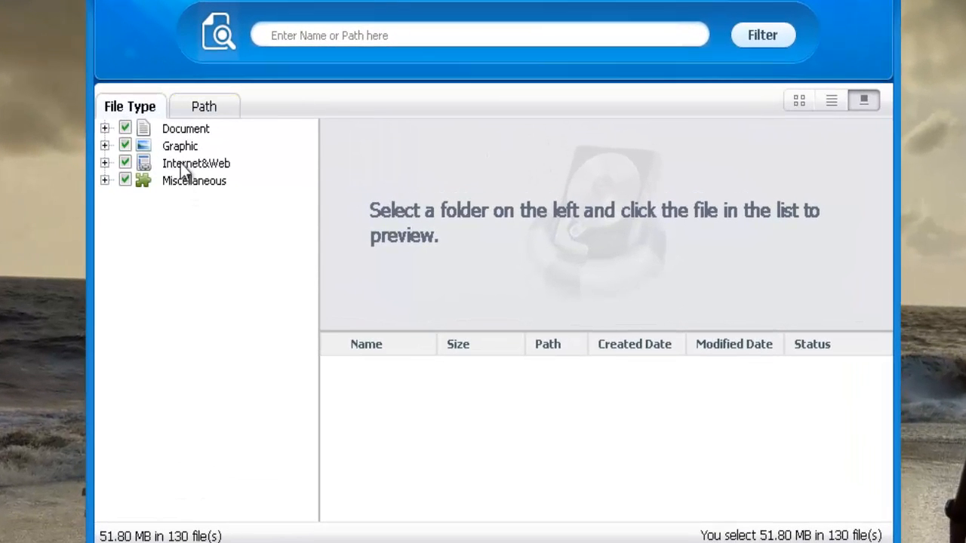
# Step: View the 130 found files by Path, then return to the File Type view
pyautogui.click(204, 105)
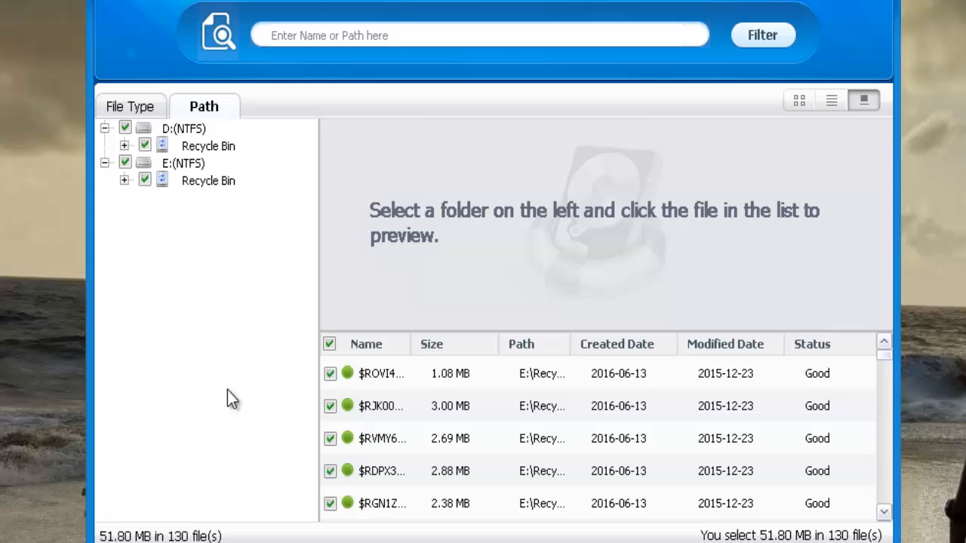
pyautogui.moveTo(155, 222)
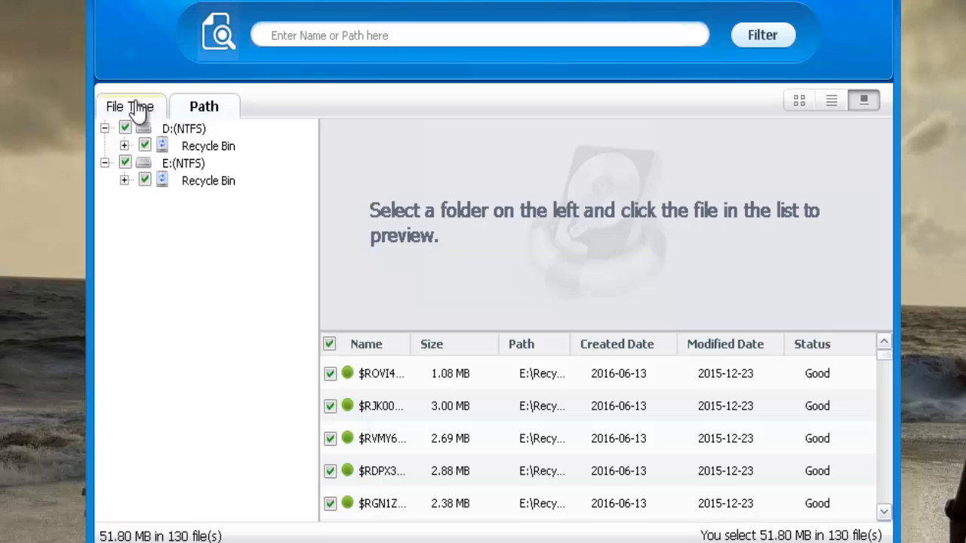
pyautogui.click(130, 107)
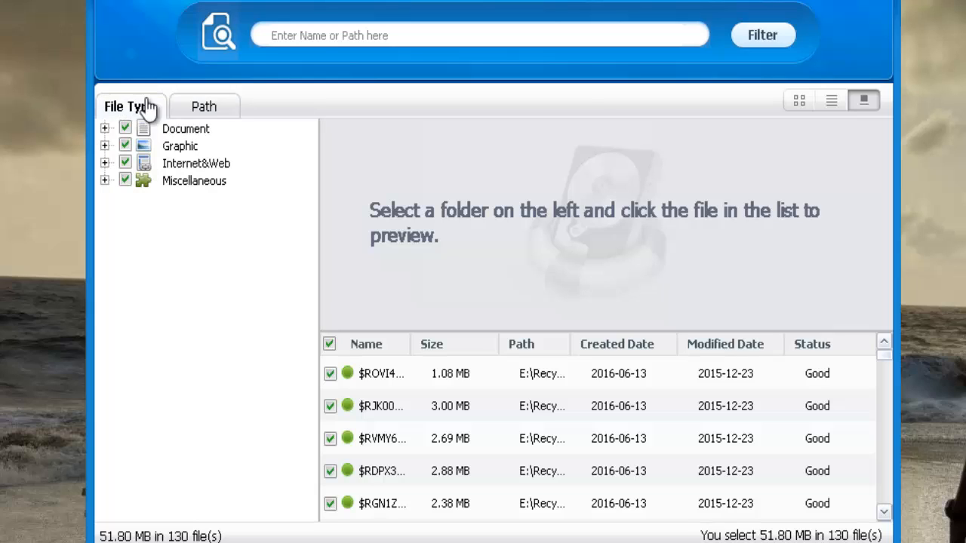
pyautogui.moveTo(128, 105)
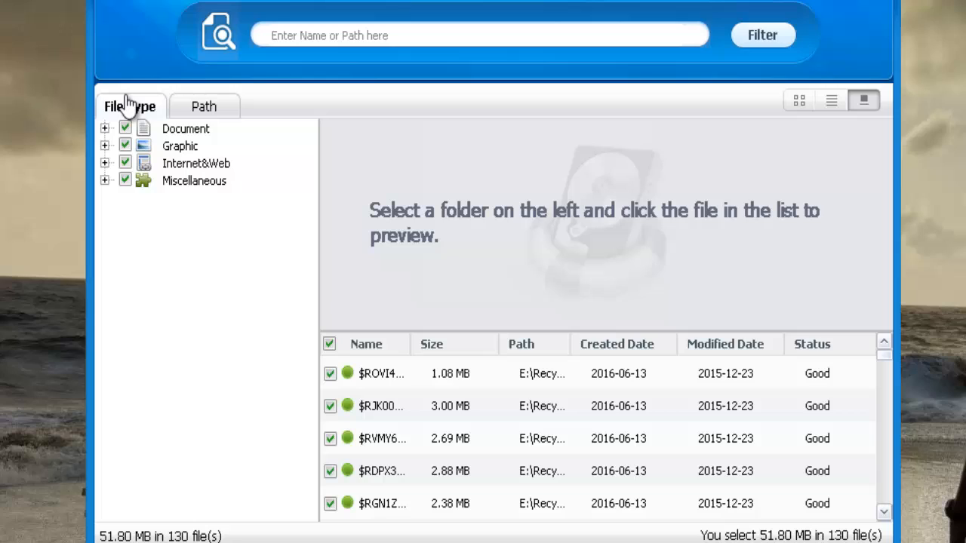
# Step: Expand Graphic into JPG and PNG and preview three recovered Recycle Bin photos
pyautogui.click(105, 146)
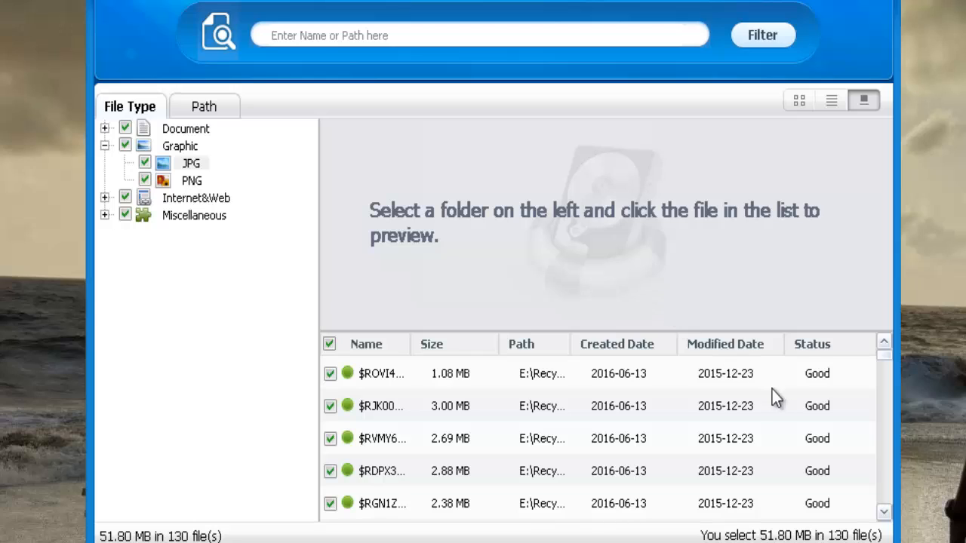
pyautogui.moveTo(611, 445)
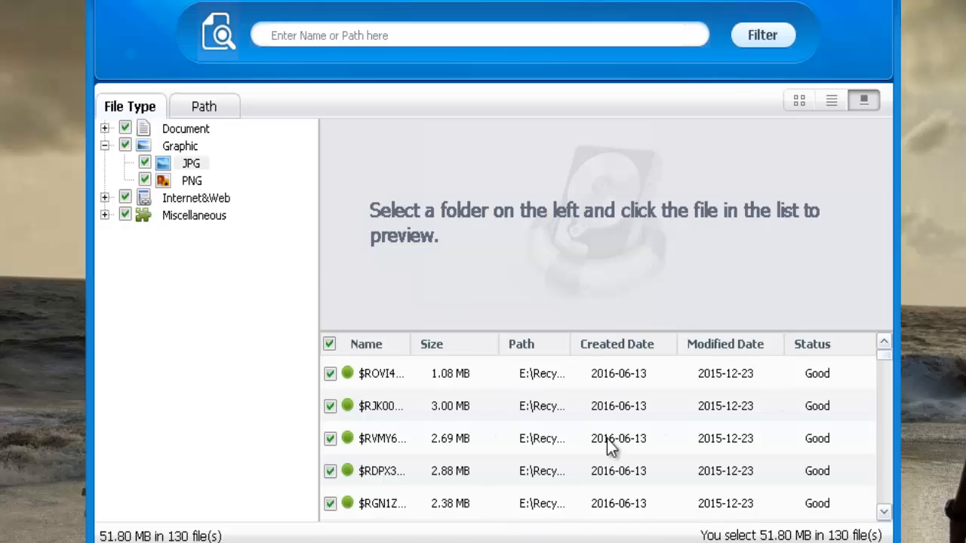
pyautogui.moveTo(611, 405)
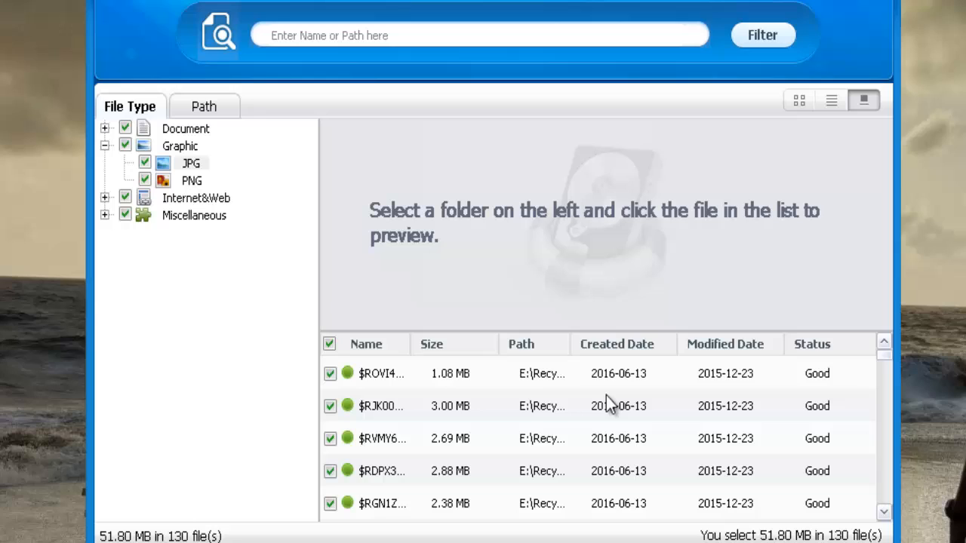
pyautogui.moveTo(555, 419)
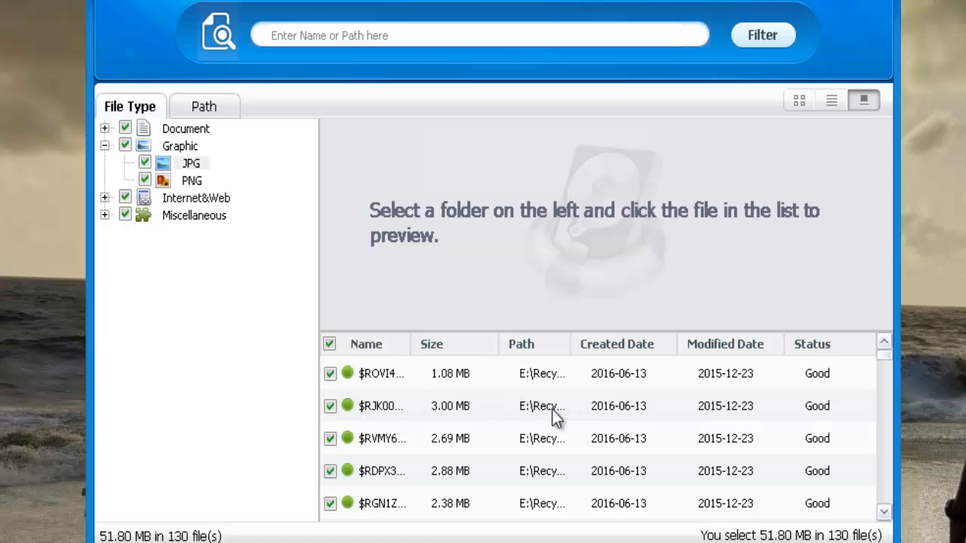
pyautogui.moveTo(461, 385)
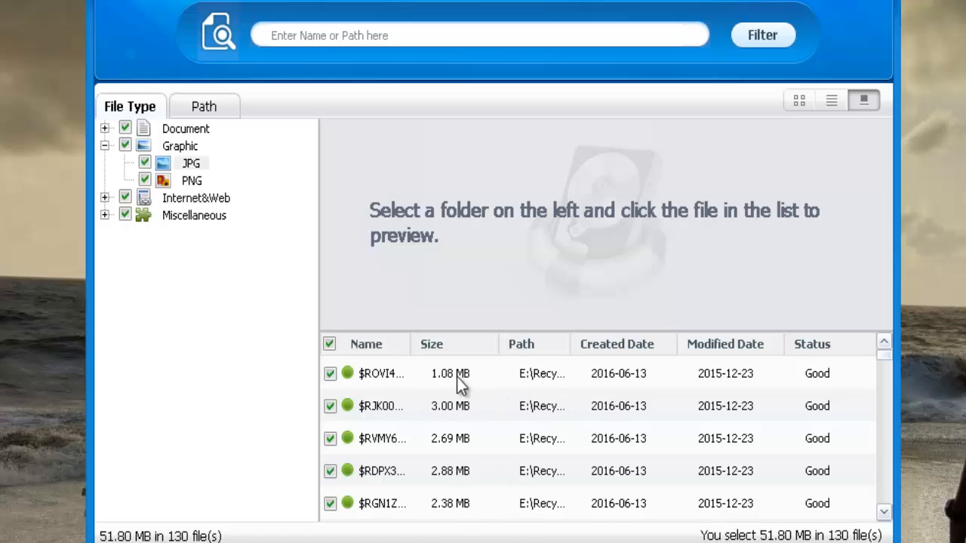
pyautogui.moveTo(446, 381)
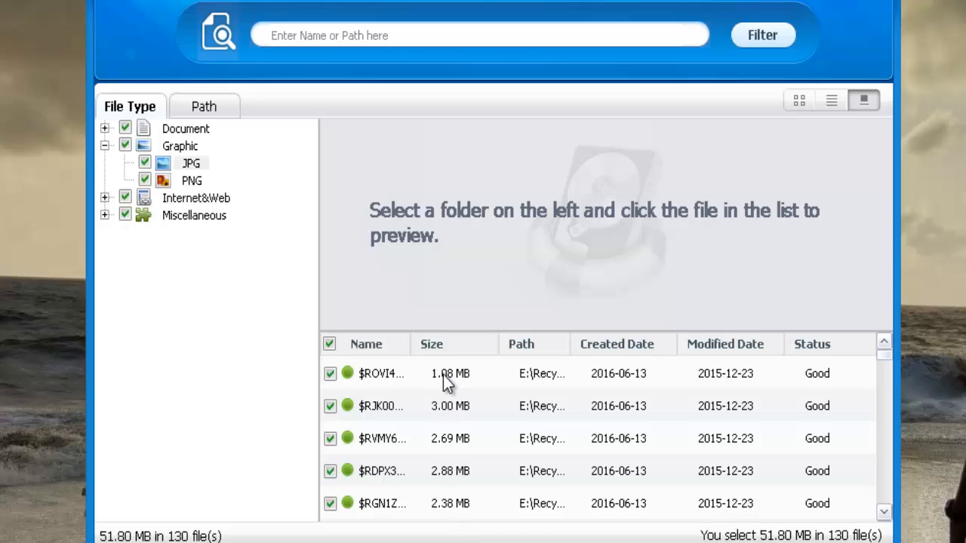
pyautogui.click(381, 374)
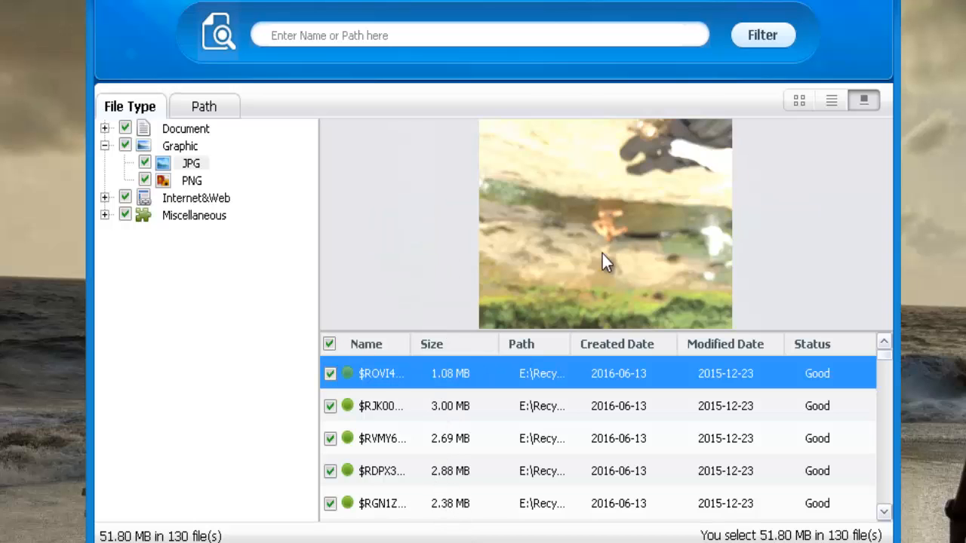
pyautogui.click(381, 406)
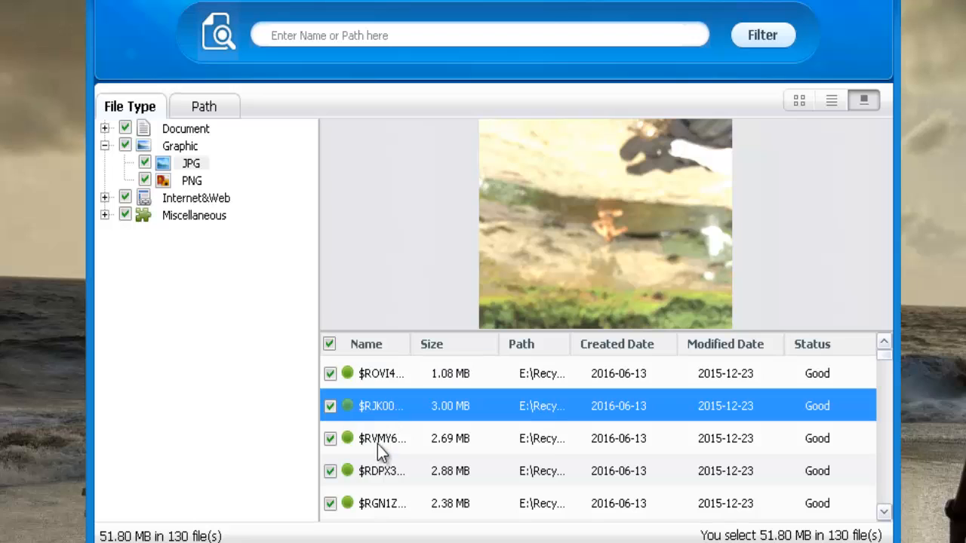
pyautogui.click(381, 438)
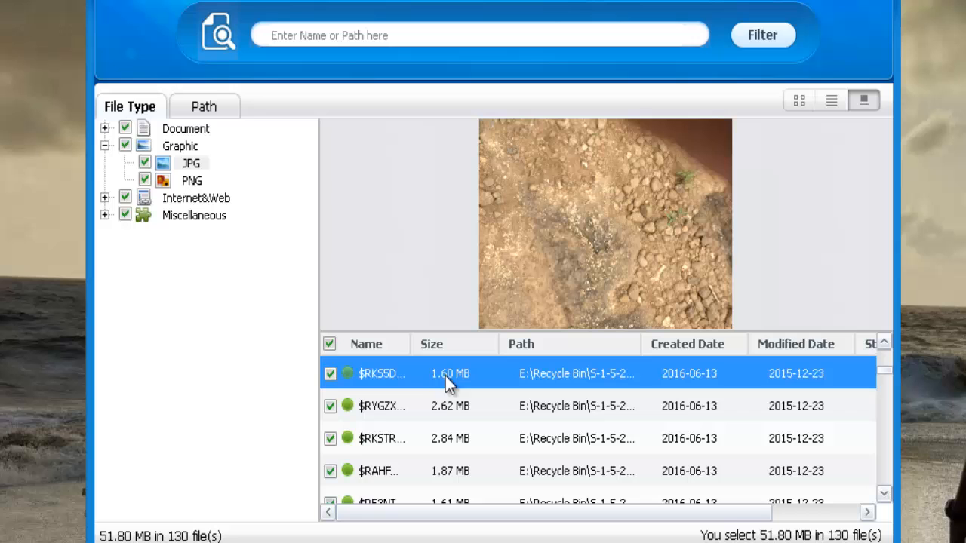
pyautogui.moveTo(447, 385)
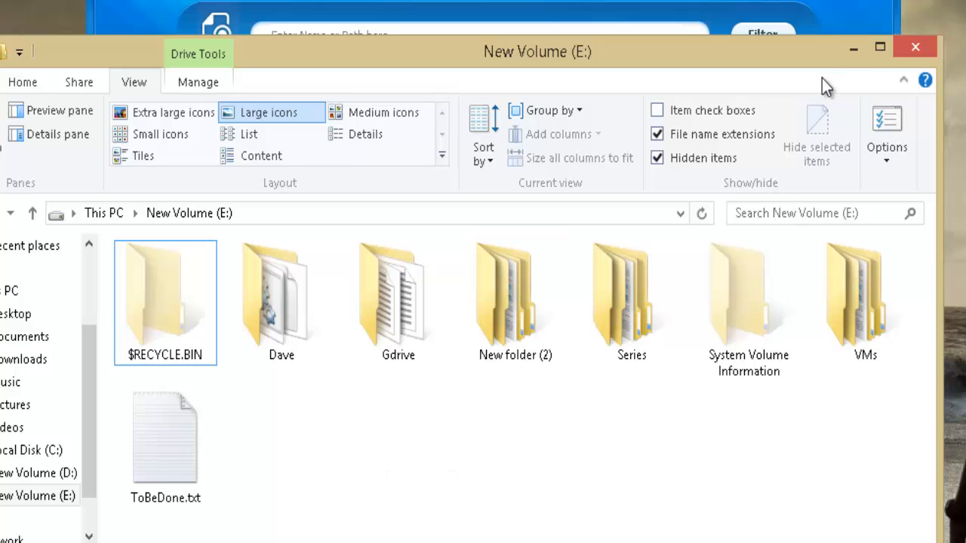
pyautogui.moveTo(853, 47)
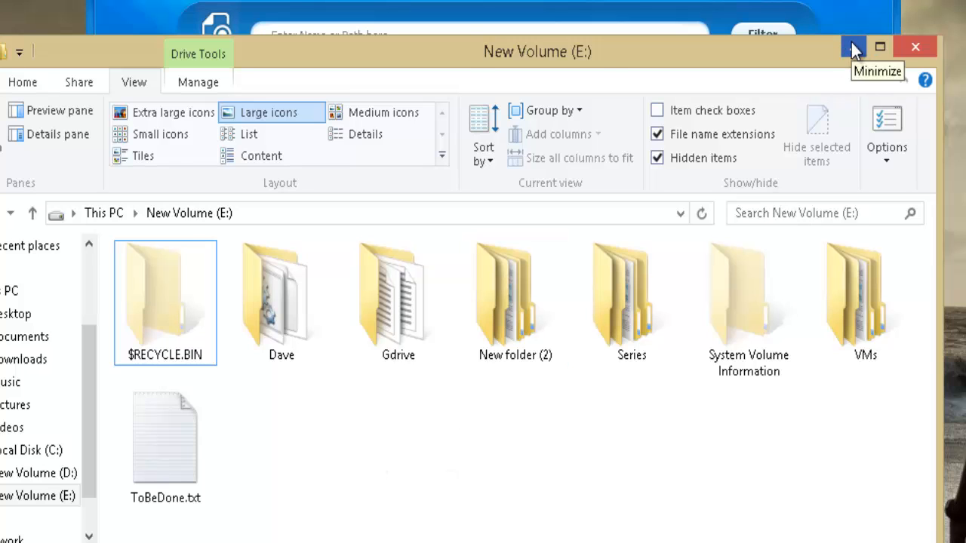
pyautogui.click(853, 47)
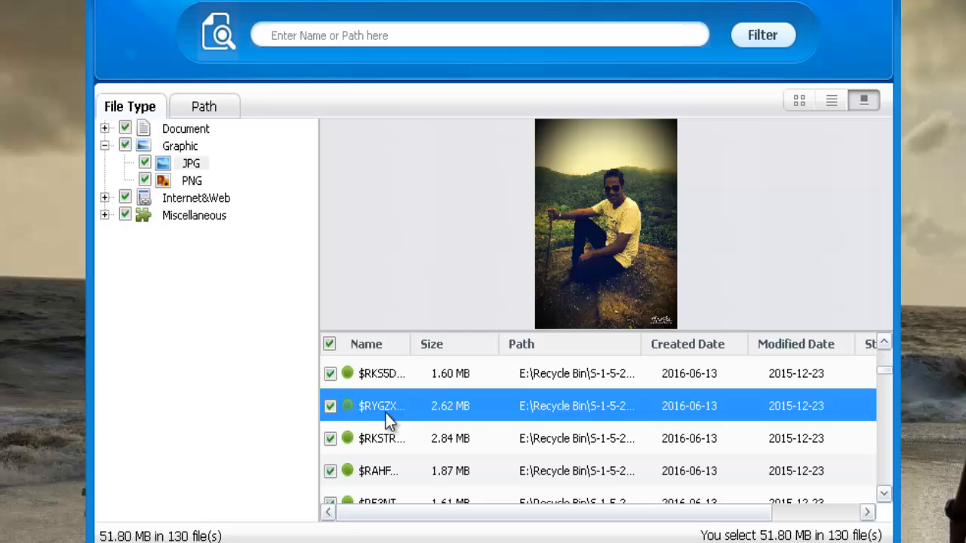
# Step: Preview the 1.87 MB $RAHF… JPG seascape photo and scroll the list right
pyautogui.click(377, 470)
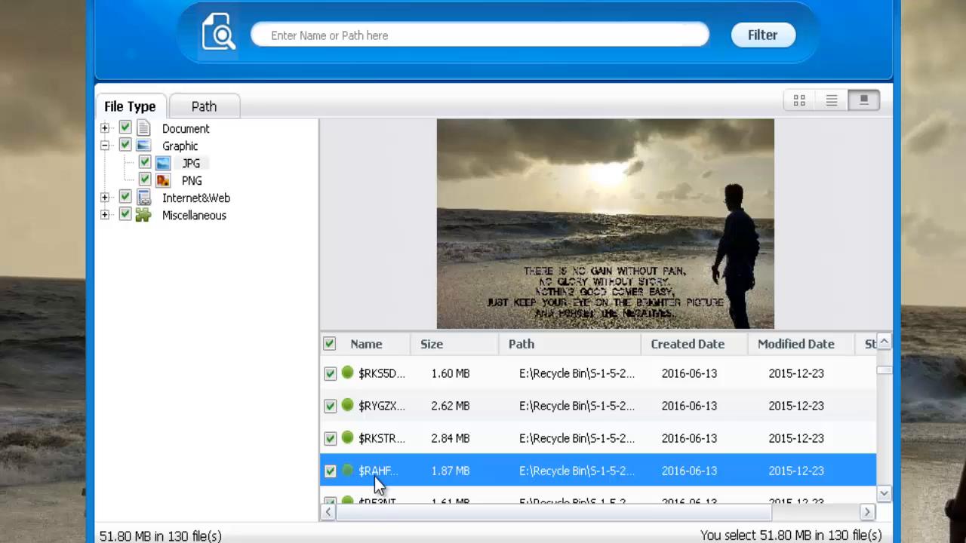
pyautogui.moveTo(379, 479)
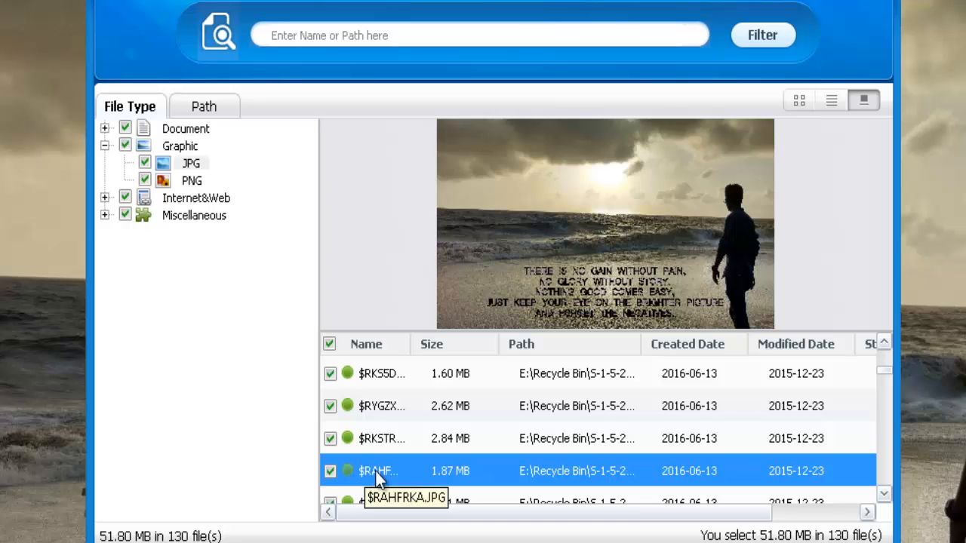
pyautogui.moveTo(445, 484)
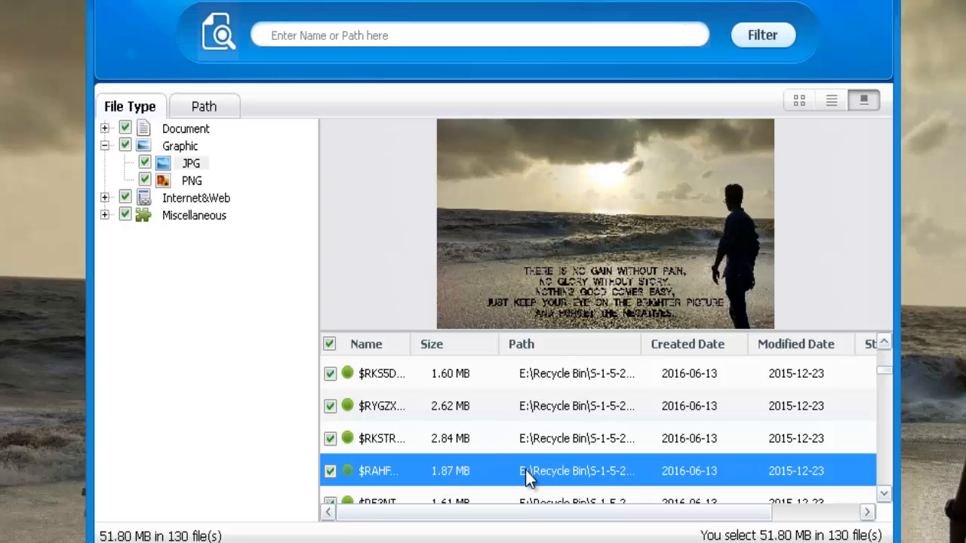
pyautogui.moveTo(532, 481)
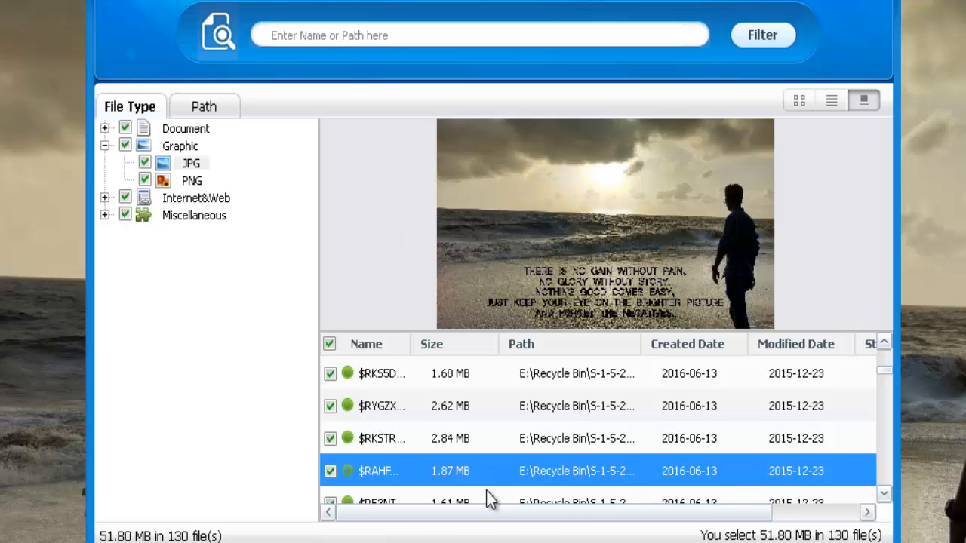
pyautogui.hscroll(3)
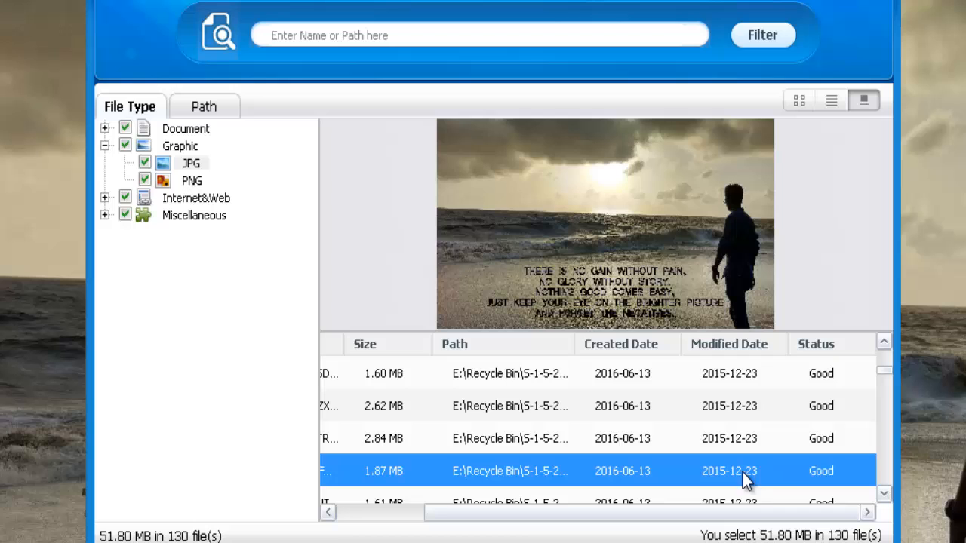
pyautogui.moveTo(823, 474)
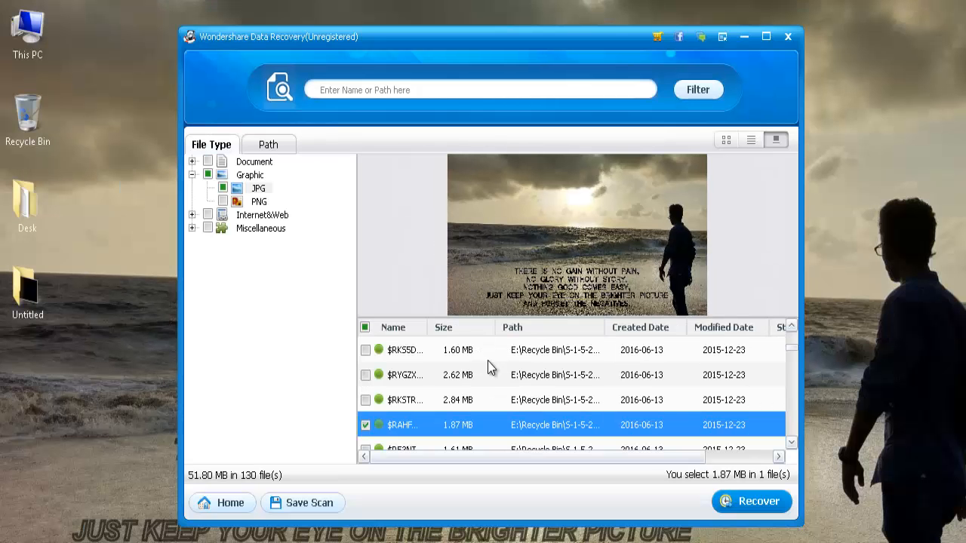
pyautogui.moveTo(407, 275)
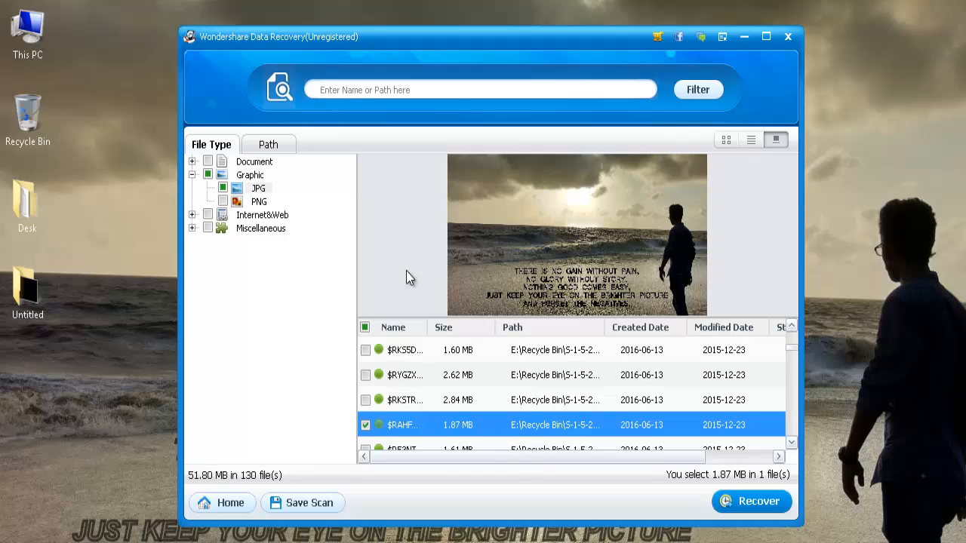
pyautogui.moveTo(505, 428)
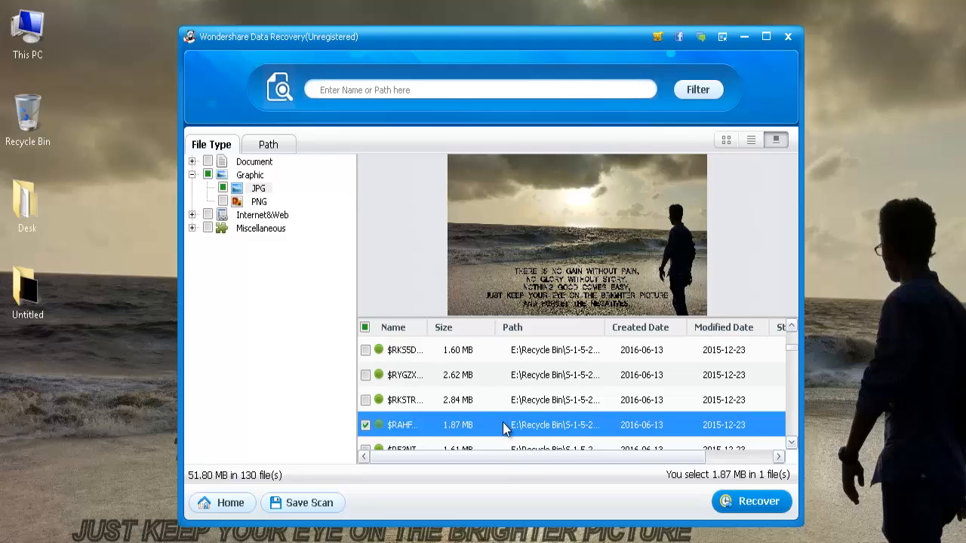
pyautogui.moveTo(517, 439)
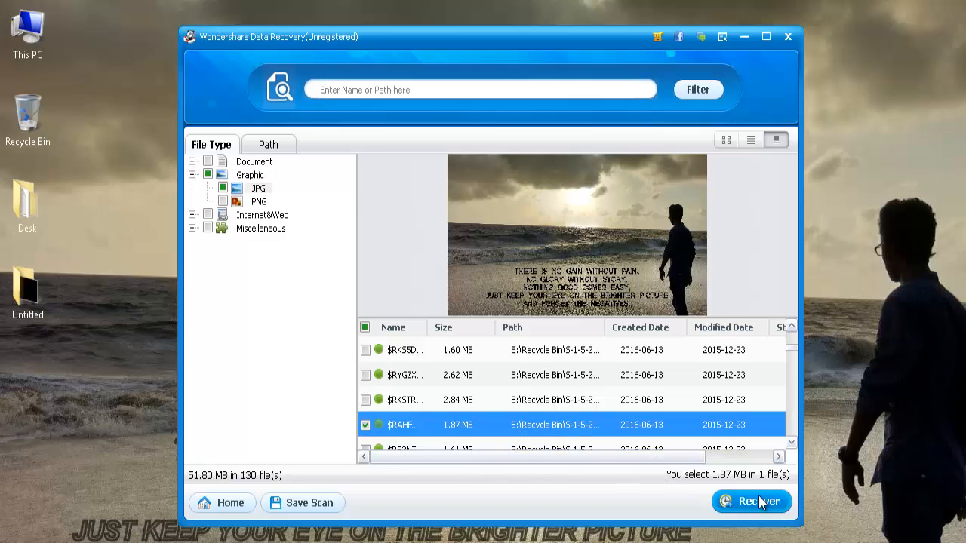
# Step: Start recovering the single marked 1.87 MB photo to open the save-location chooser
pyautogui.click(751, 502)
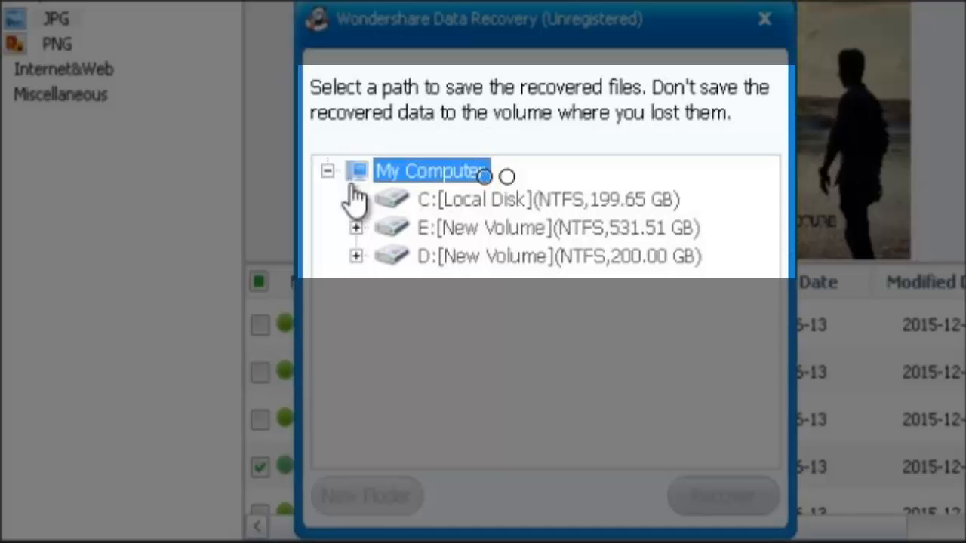
# Step: Try saving to C: KeyRun Desktop, then cancel the same-partition warning
pyautogui.click(355, 199)
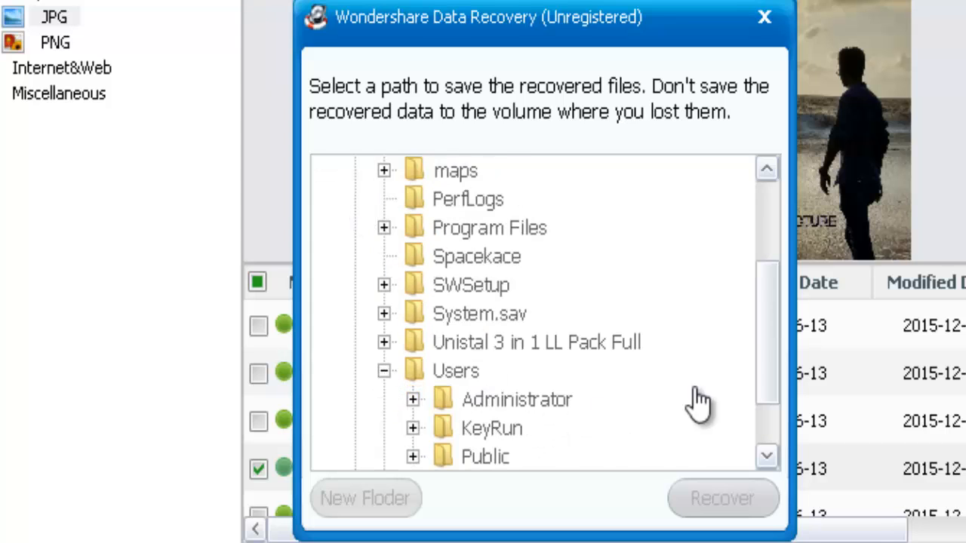
pyautogui.click(413, 428)
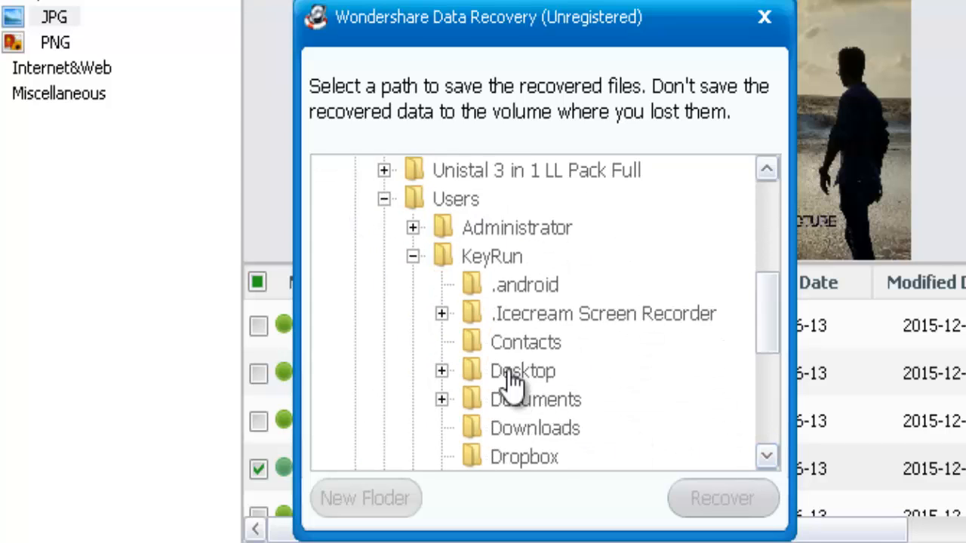
pyautogui.click(723, 498)
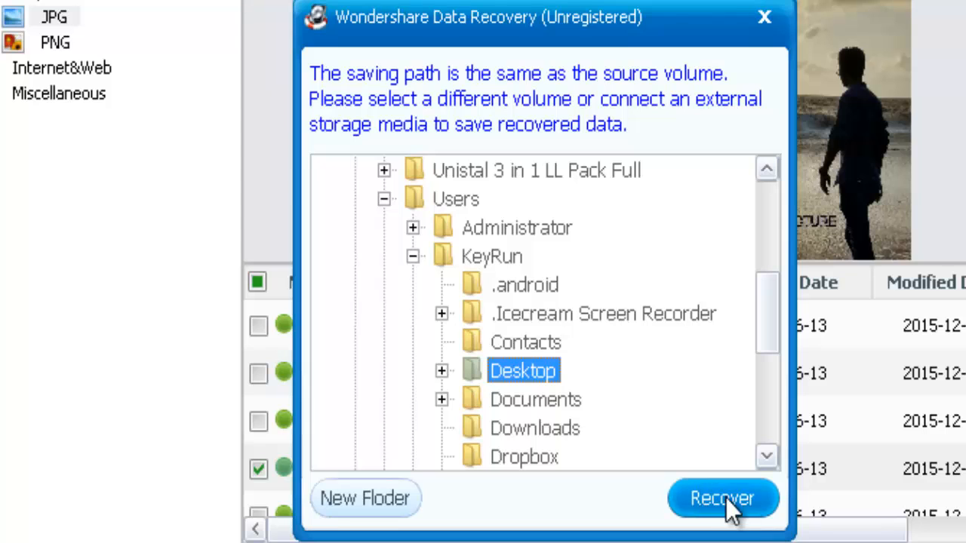
pyautogui.click(723, 498)
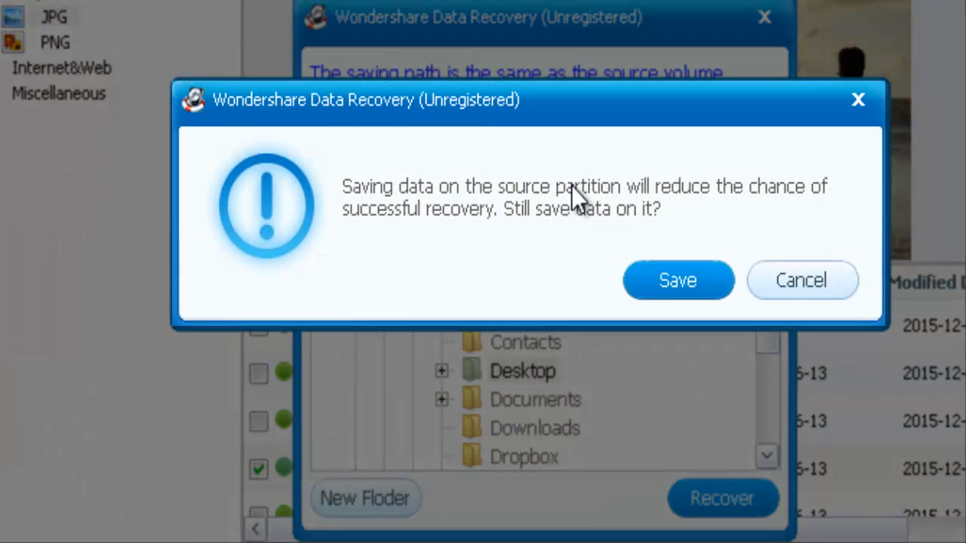
pyautogui.moveTo(483, 253)
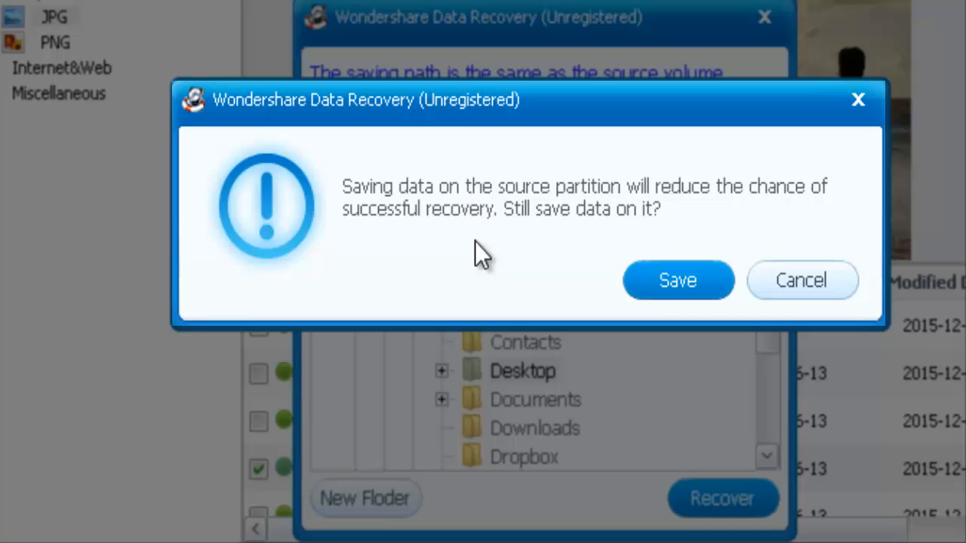
pyautogui.moveTo(596, 226)
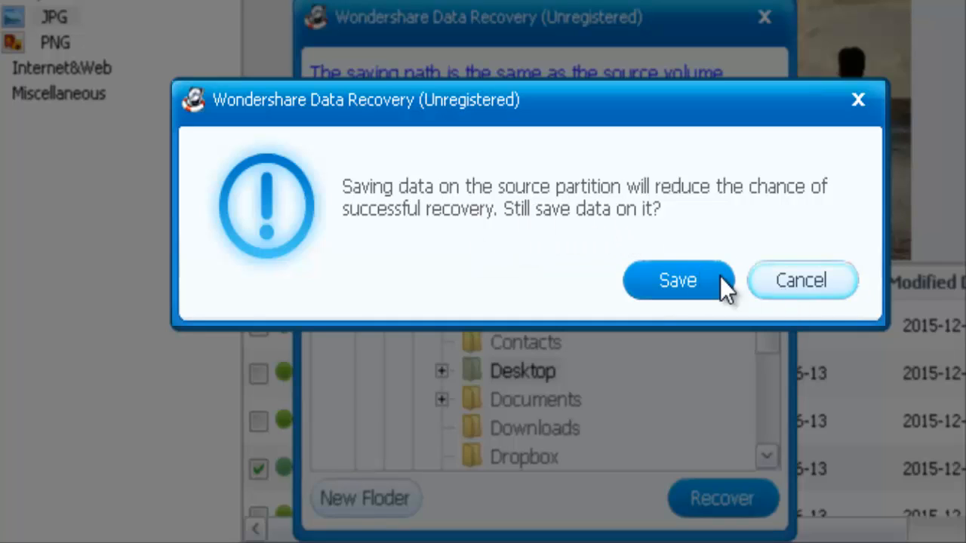
pyautogui.moveTo(781, 290)
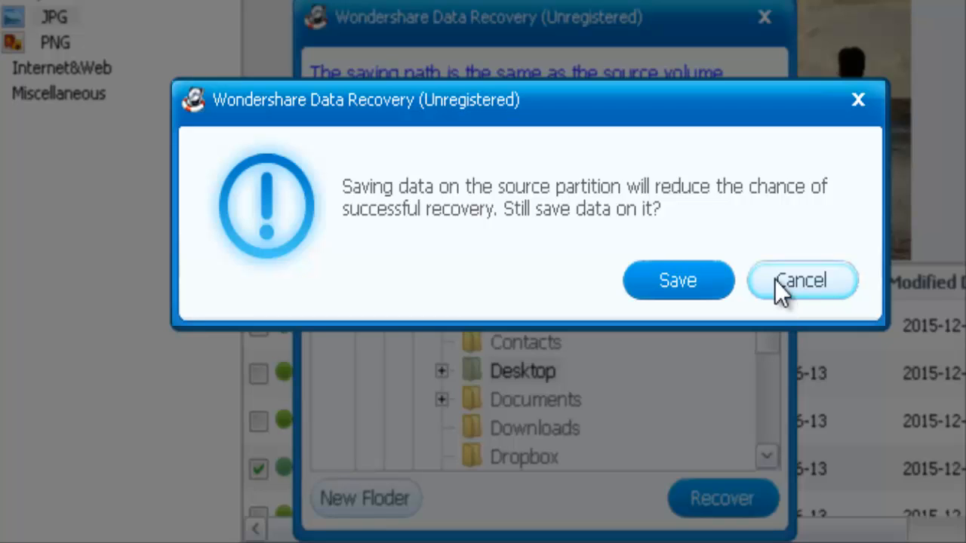
pyautogui.moveTo(811, 295)
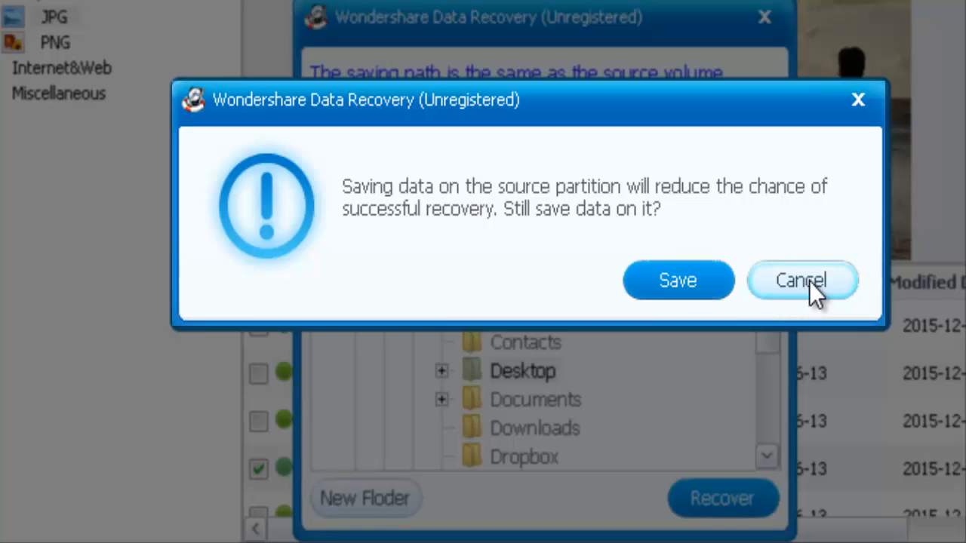
pyautogui.click(802, 280)
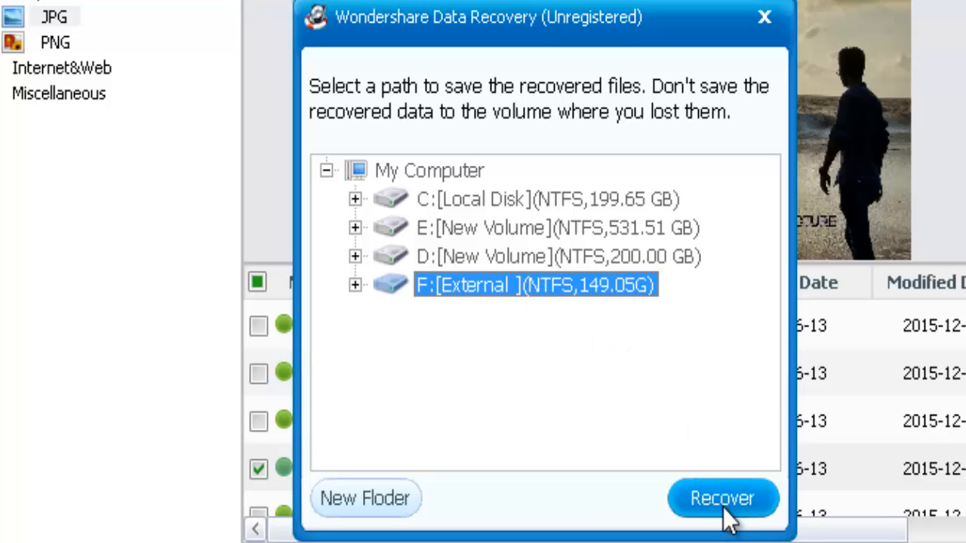
pyautogui.moveTo(372, 312)
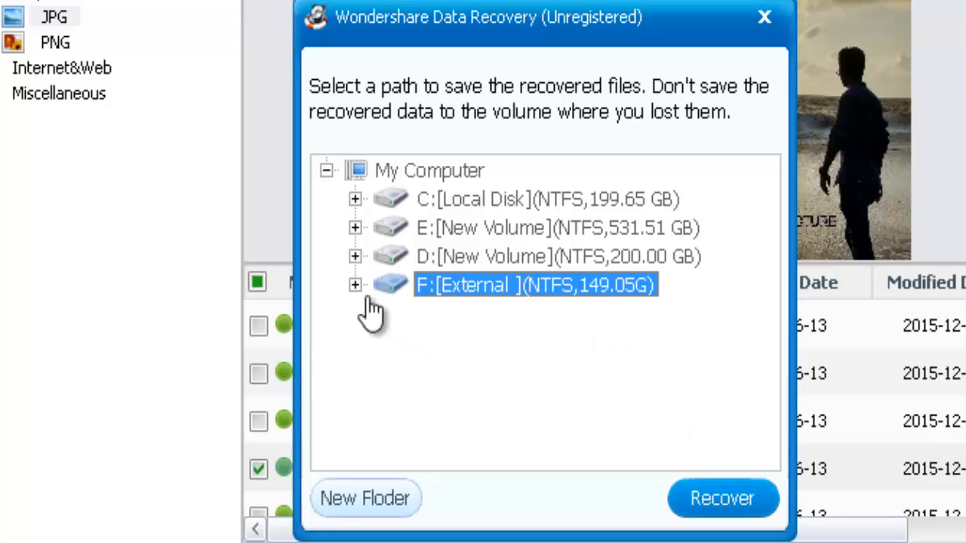
# Step: Recover the marked photo onto the F: External drive
pyautogui.click(720, 498)
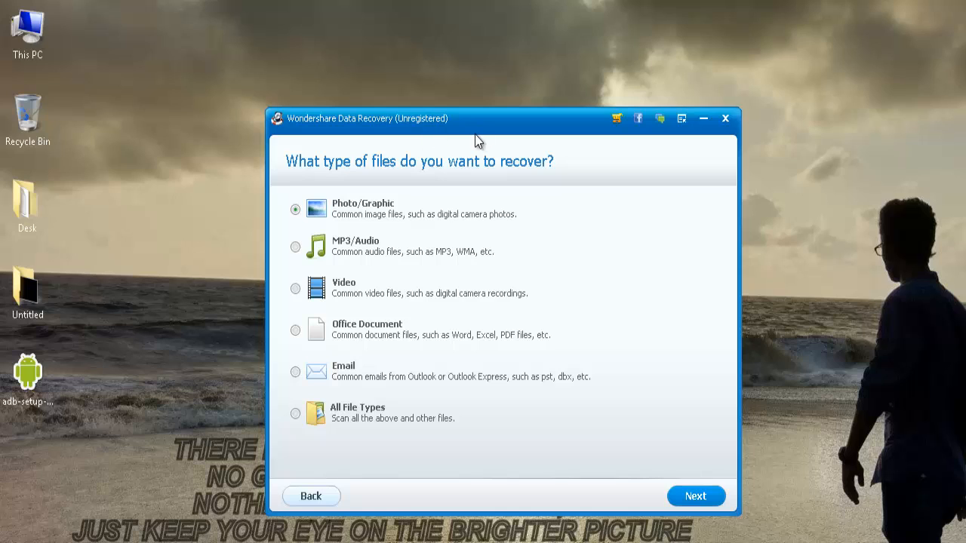
pyautogui.moveTo(577, 258)
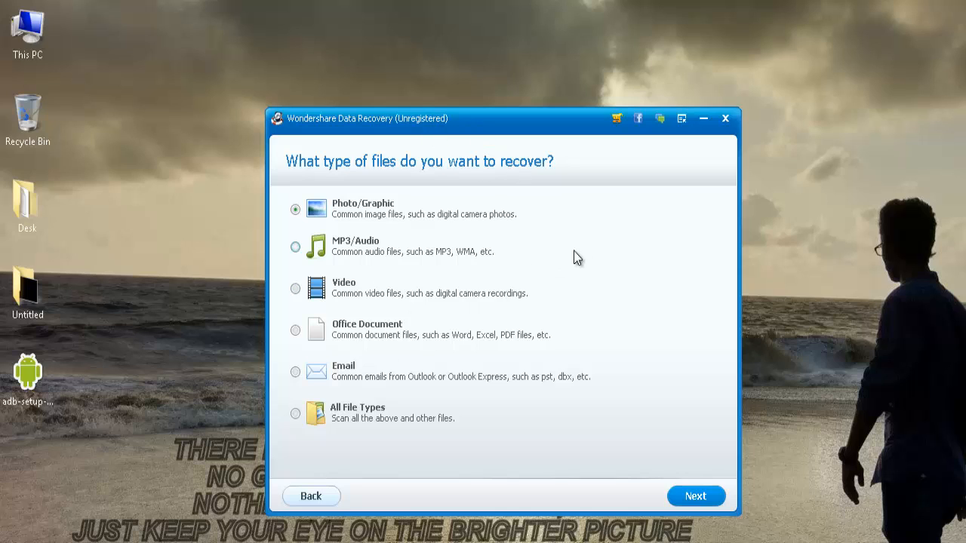
pyautogui.moveTo(377, 248)
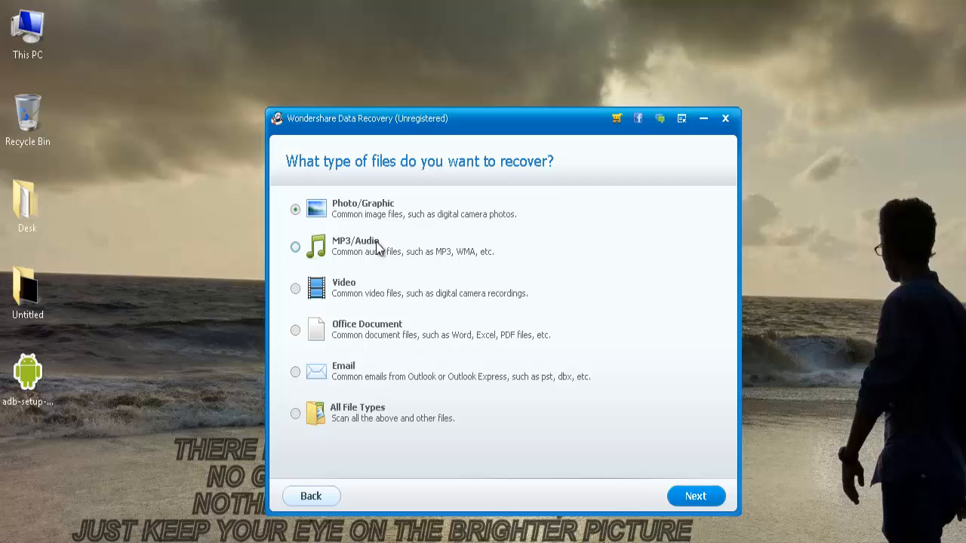
# Step: Advance from the Photo/Graphic file-type screen to the lost-location question
pyautogui.click(695, 495)
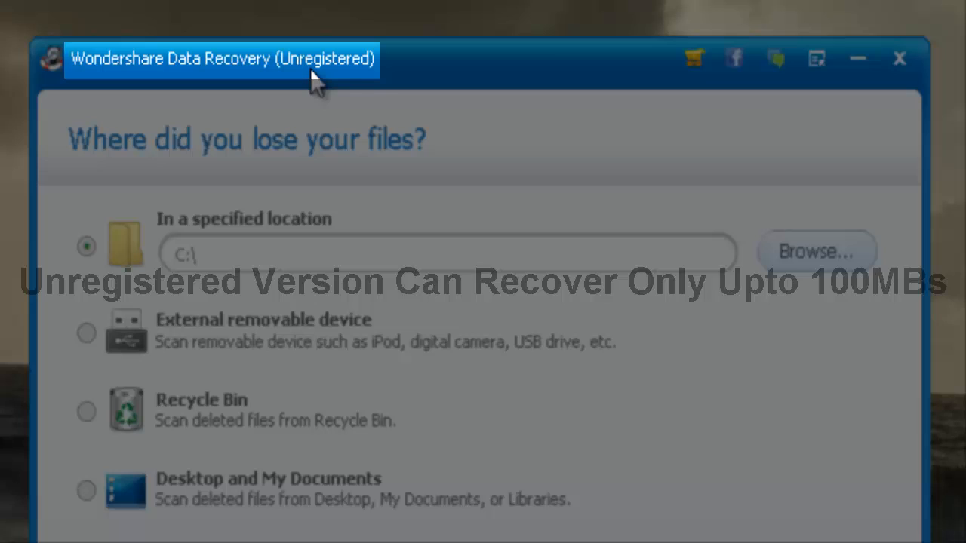
pyautogui.moveTo(366, 72)
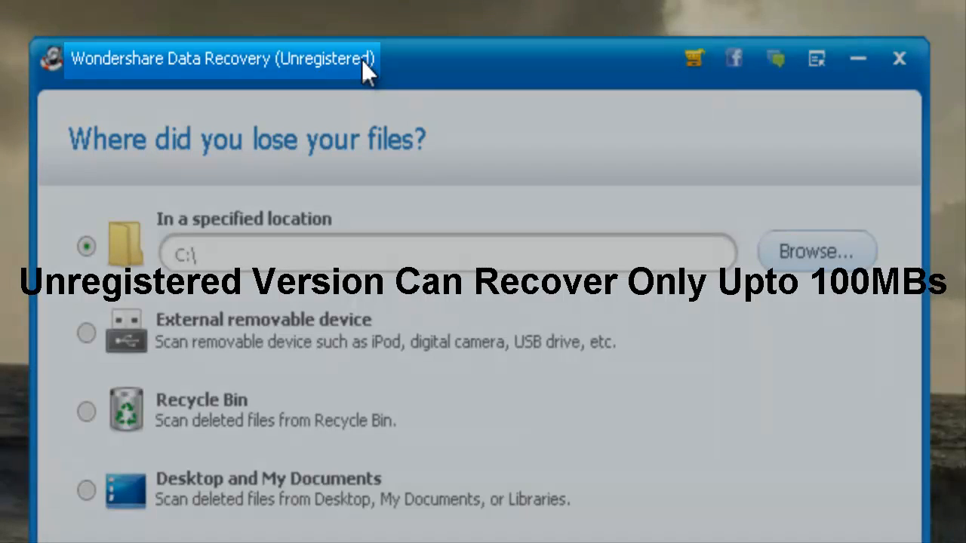
pyautogui.moveTo(309, 215)
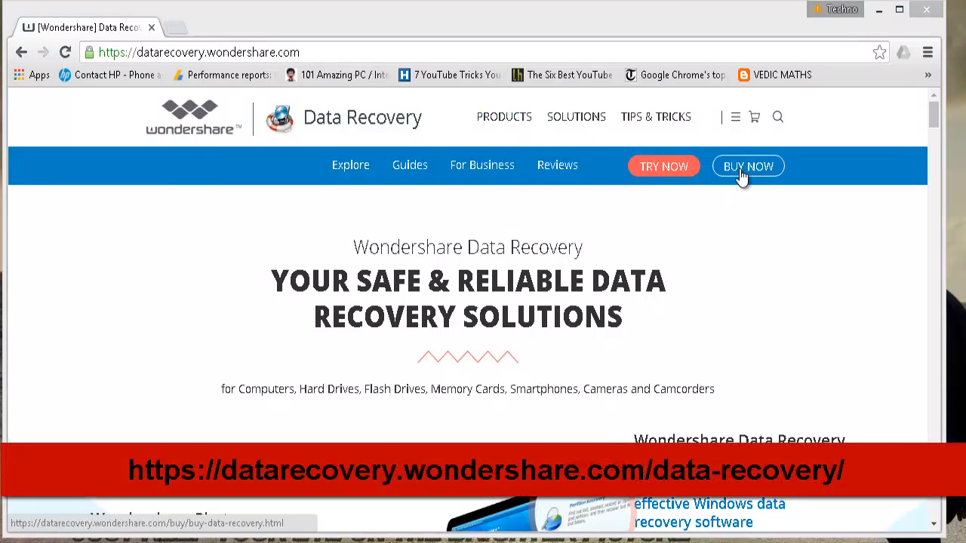
# Step: Open BUY NOW on the Data Recovery site and scroll to the Windows offerings
pyautogui.click(747, 166)
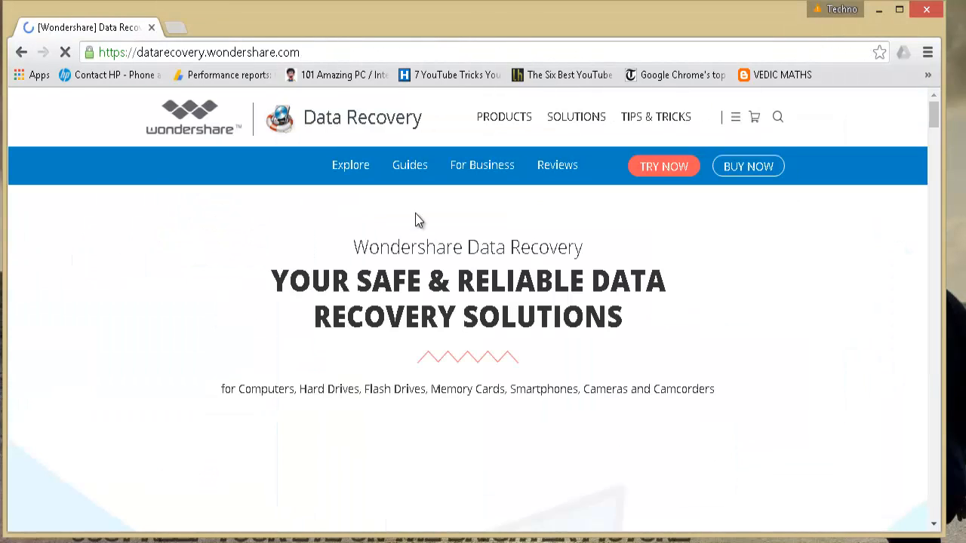
pyautogui.scroll(-3)
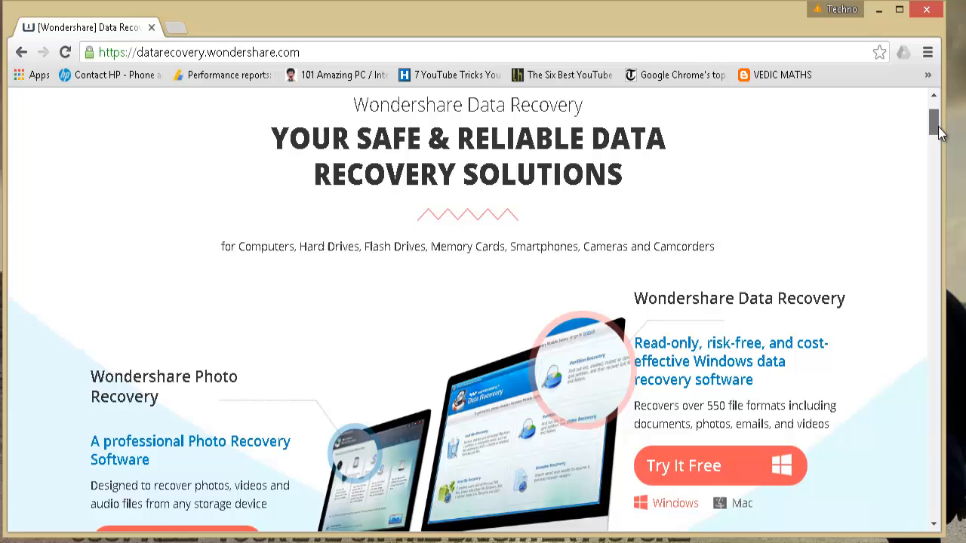